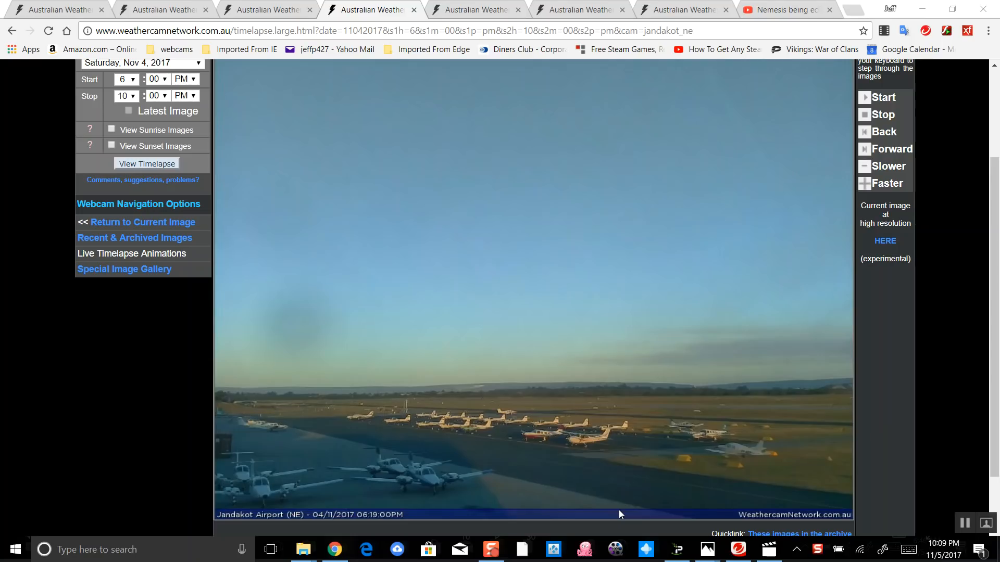
{"action": "mouse_move", "coordinate": [1, 350]}
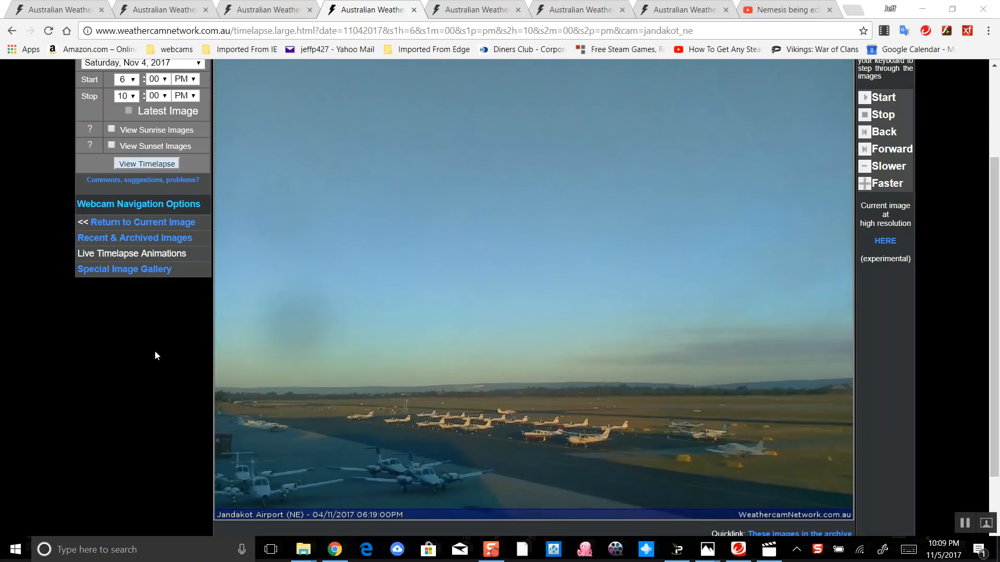
{"action": "mouse_move", "coordinate": [141, 360]}
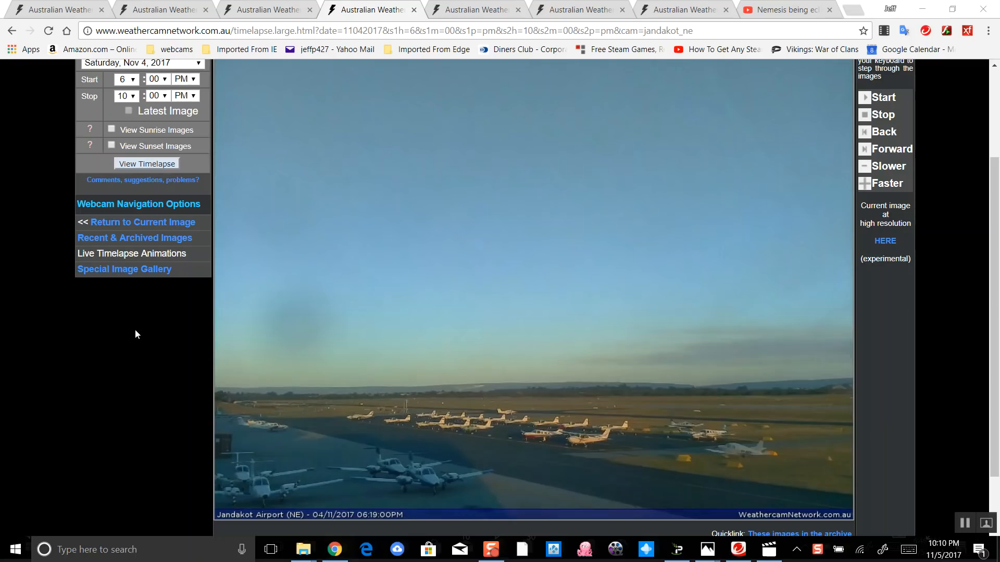
{"action": "mouse_move", "coordinate": [93, 346]}
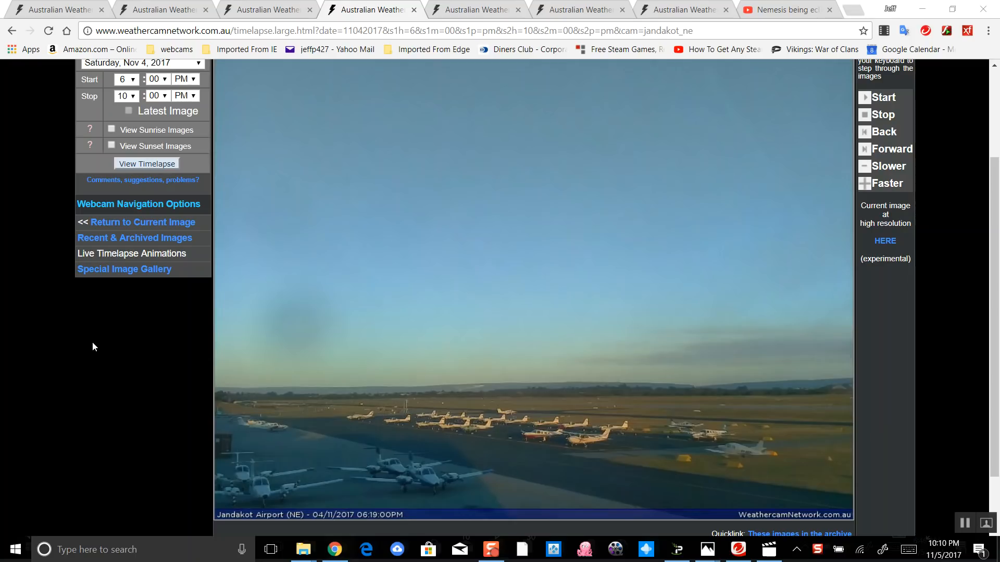
{"action": "mouse_move", "coordinate": [173, 359]}
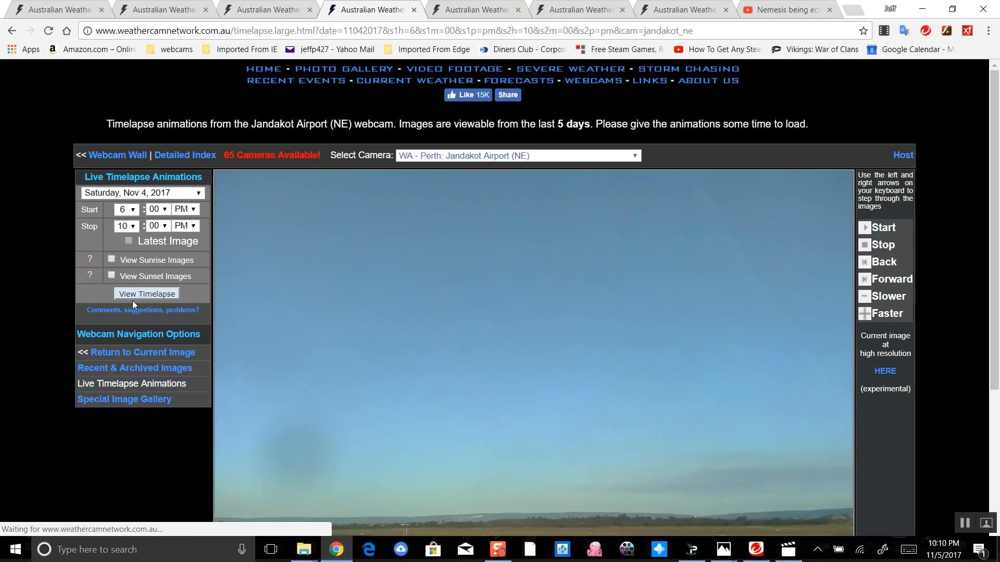
- Play the Nov 4 Jandakot (NE) 6–10 PM timelapse through dusk until the moon rises
{"action": "scroll", "scroll_direction": "down", "scroll_amount": 3}
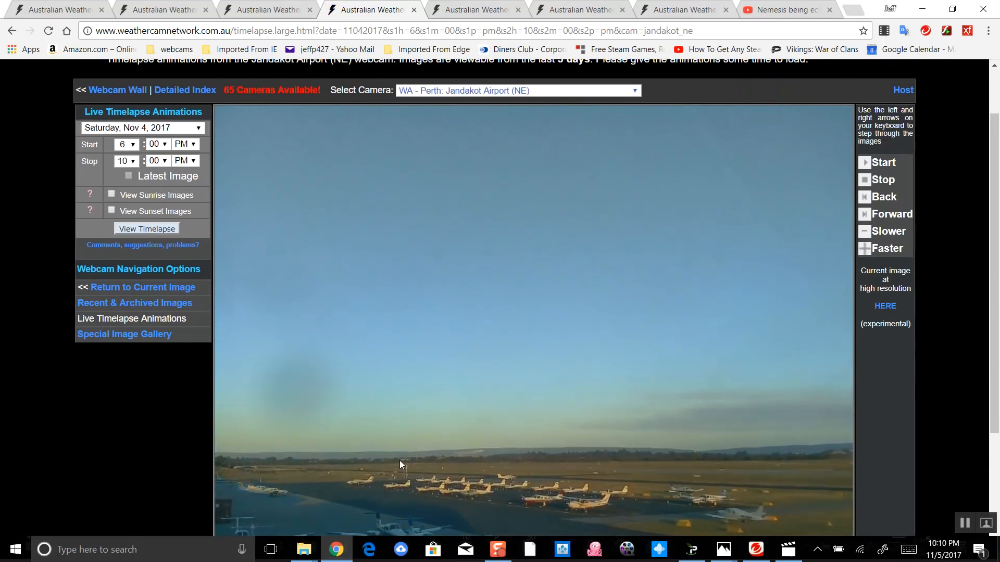
{"action": "scroll", "scroll_direction": "down", "scroll_amount": 3}
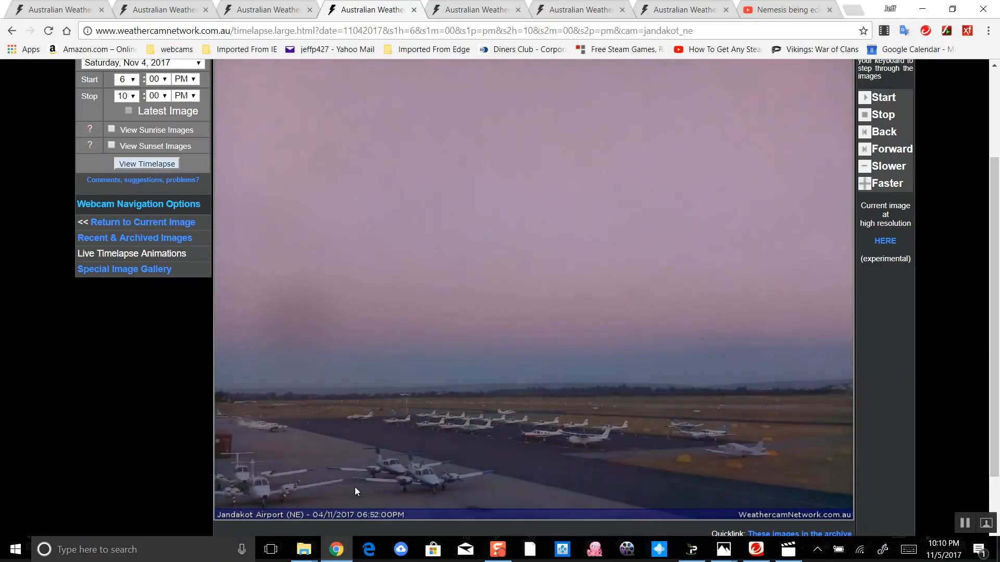
{"action": "left_click", "coordinate": [891, 149]}
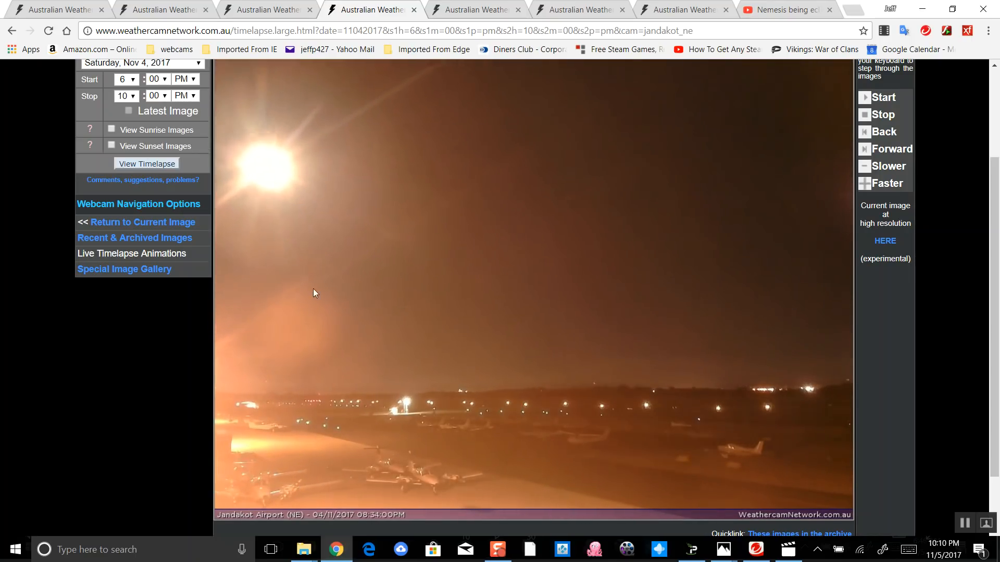
{"action": "left_click", "coordinate": [885, 149]}
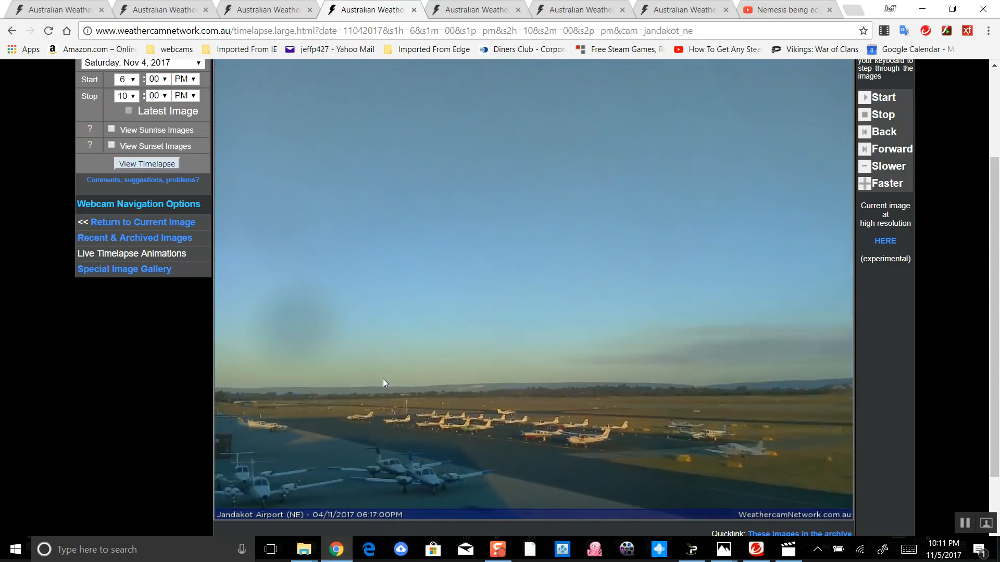
- Flip past the Nov 5 SSW and Nov 4 NE tabs to the Friday Nov 3 Jandakot (NE) 6–9 PM timelapse
{"action": "left_click", "coordinate": [267, 9]}
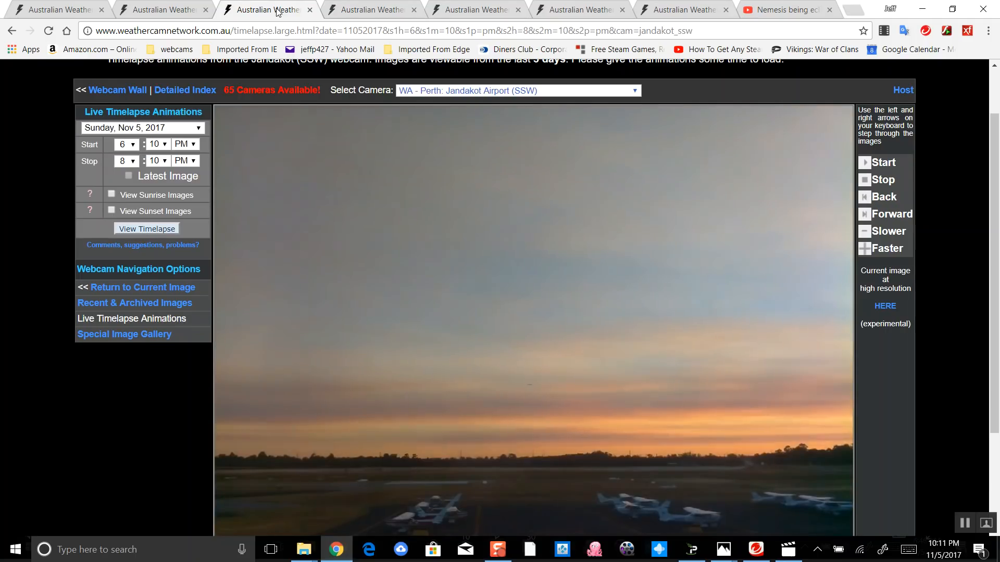
{"action": "scroll", "scroll_direction": "down", "scroll_amount": 3}
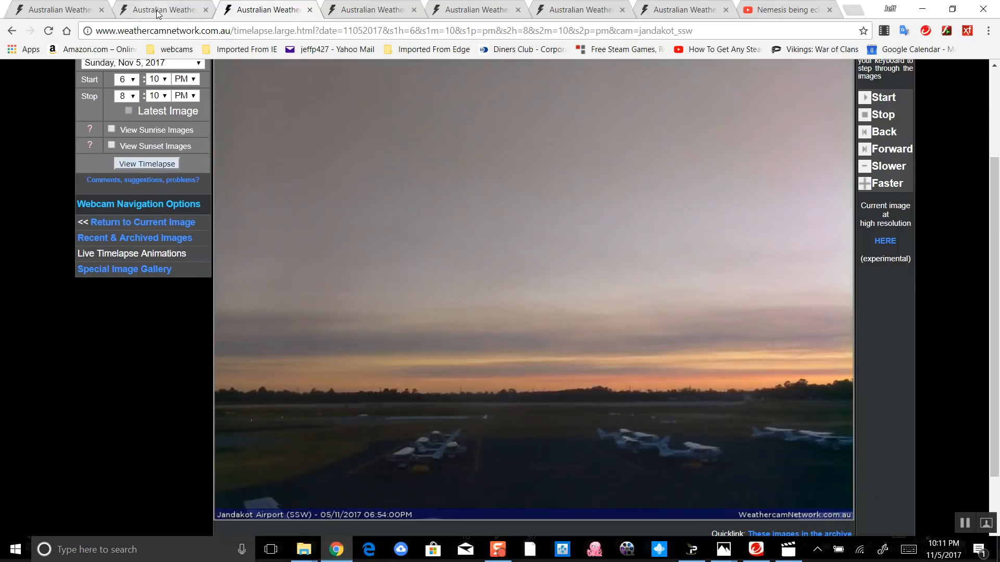
{"action": "left_click", "coordinate": [369, 9]}
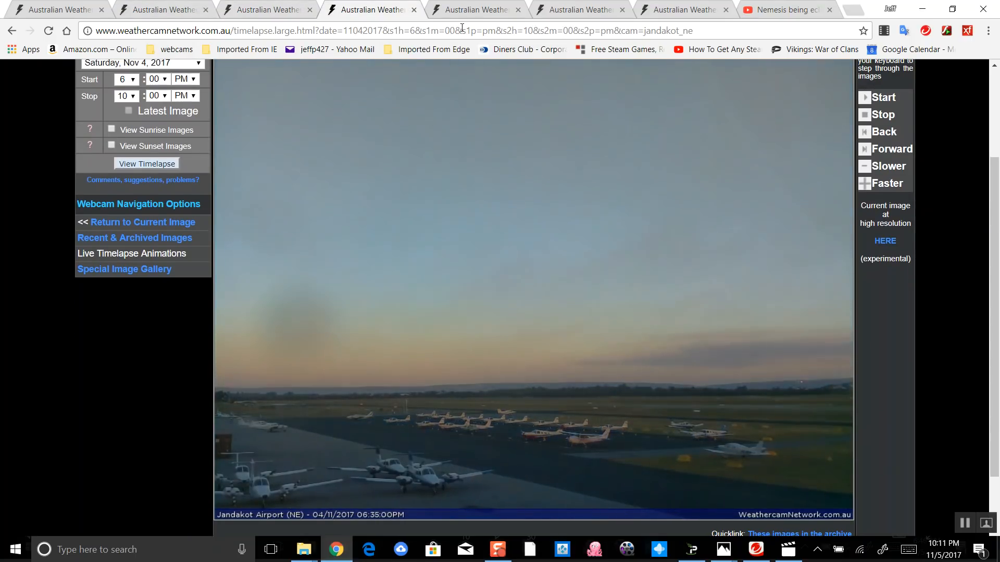
{"action": "left_click", "coordinate": [469, 10]}
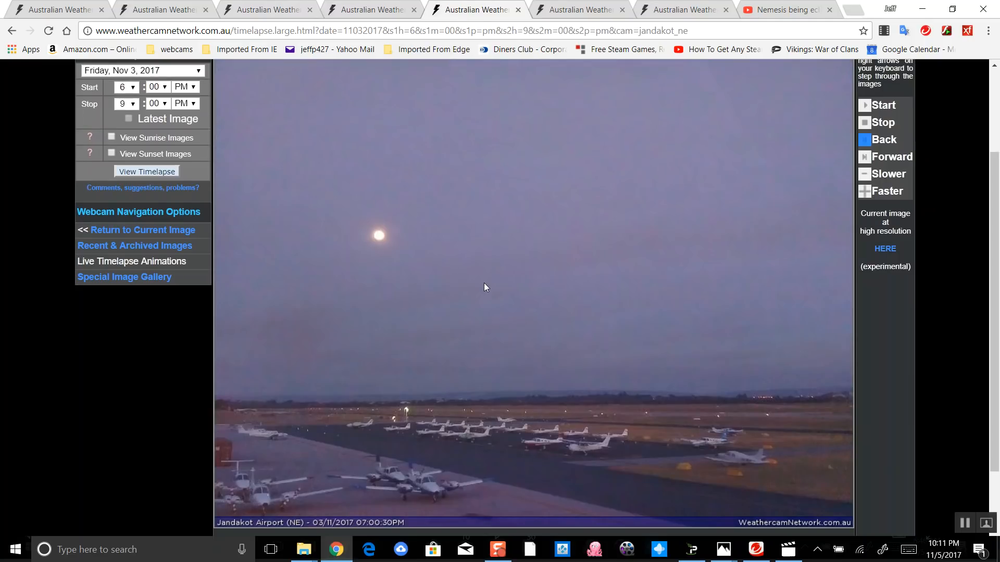
{"action": "mouse_move", "coordinate": [408, 432]}
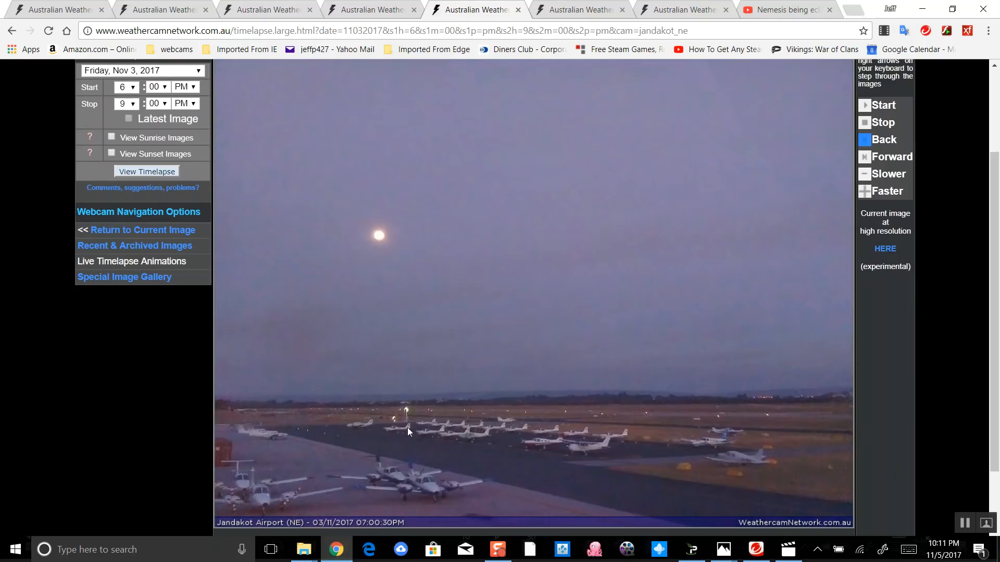
{"action": "mouse_move", "coordinate": [136, 181]}
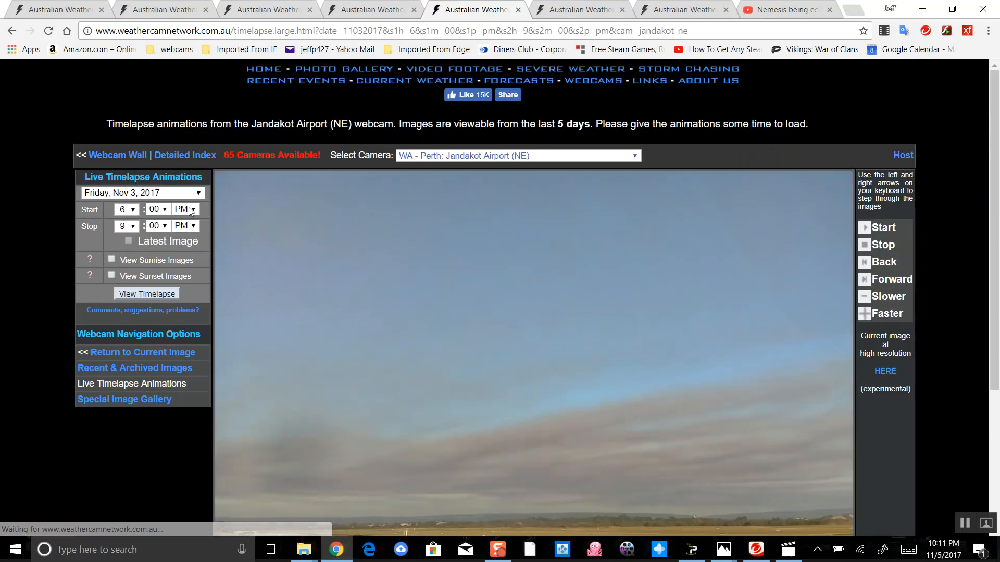
{"action": "scroll", "scroll_direction": "down", "scroll_amount": 3}
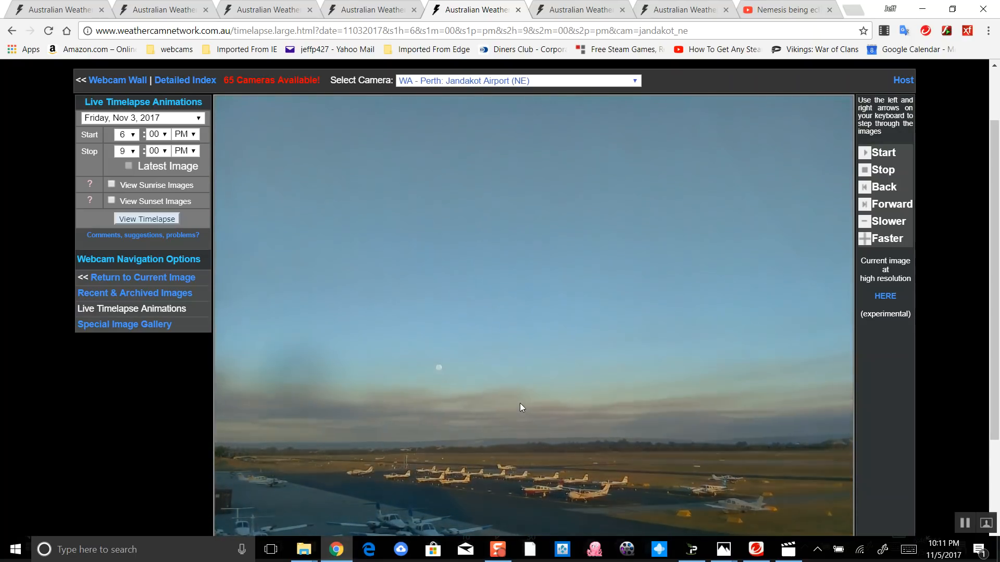
- Watch the Nov 3 timelapse until the moon glows, then move to the Nov 4 daytime NE timelapse
{"action": "scroll", "scroll_direction": "down", "scroll_amount": 3}
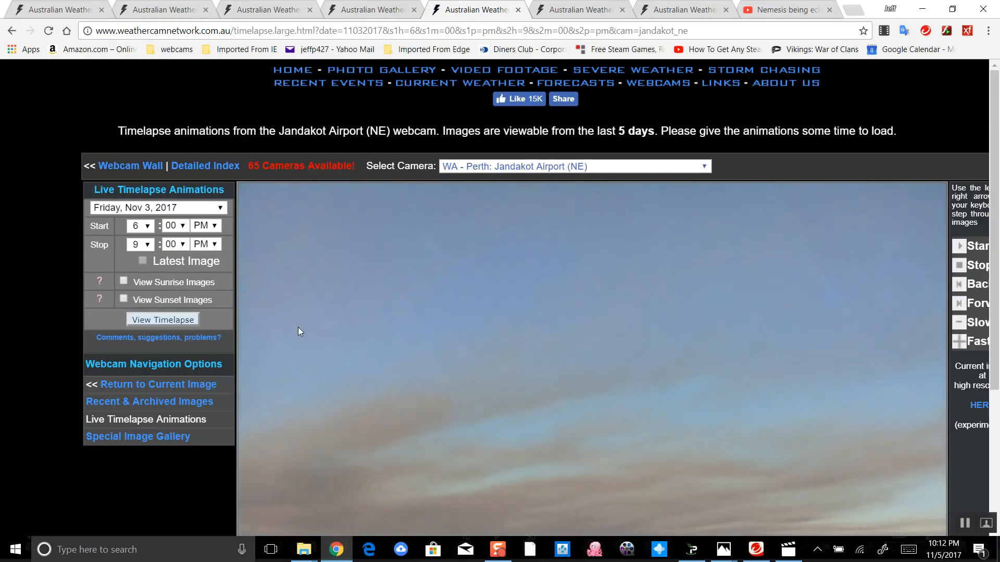
{"action": "scroll", "scroll_direction": "down", "scroll_amount": 3}
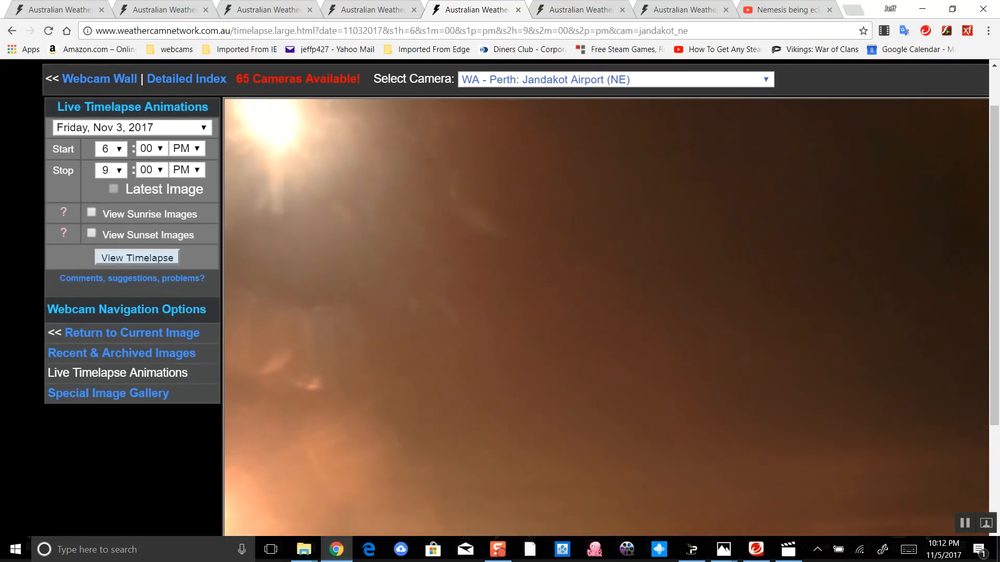
{"action": "left_click", "coordinate": [136, 258]}
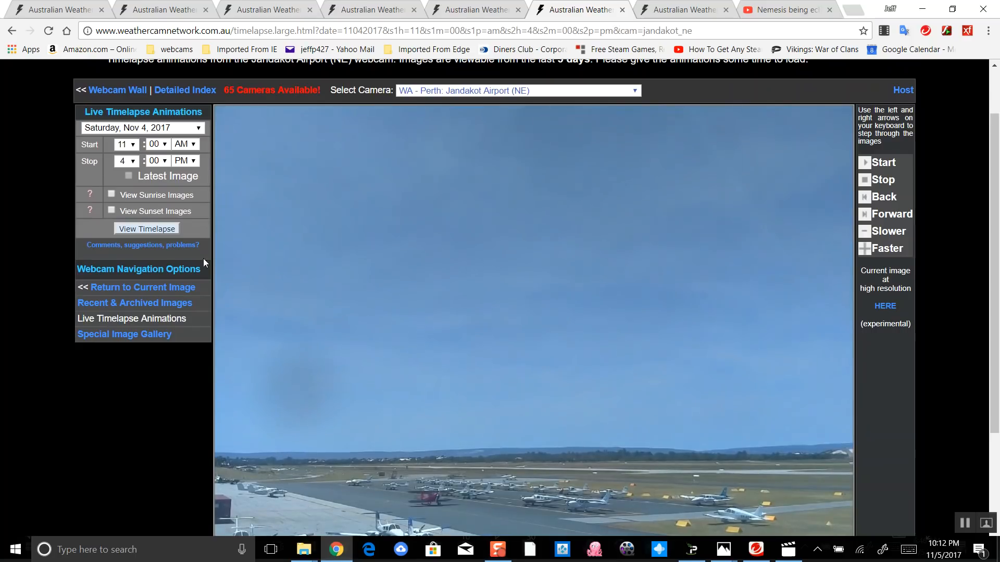
{"action": "mouse_move", "coordinate": [194, 250]}
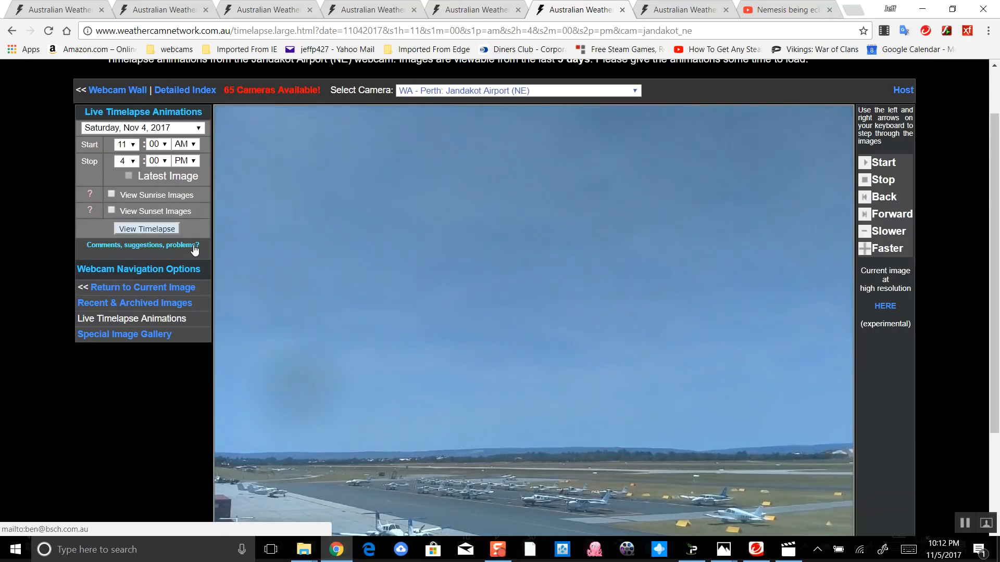
- Show the Saturday Nov 4 Jandakot (NE) 11 AM–4 PM timelapse player
{"action": "left_click", "coordinate": [146, 228]}
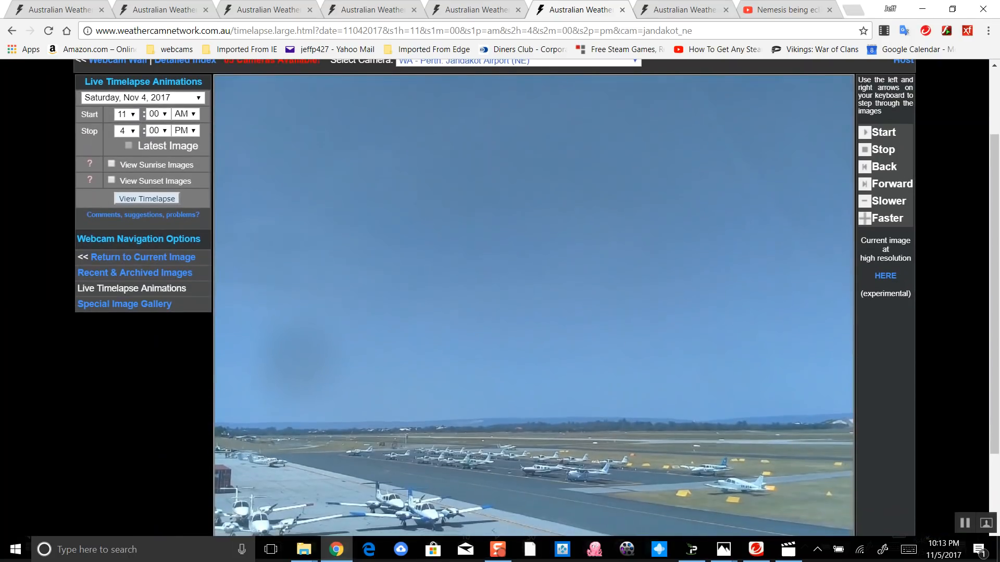
- Let the Nov 4 daytime timelapse advance to around its 2 PM clear-sky frame
{"action": "left_click", "coordinate": [146, 198]}
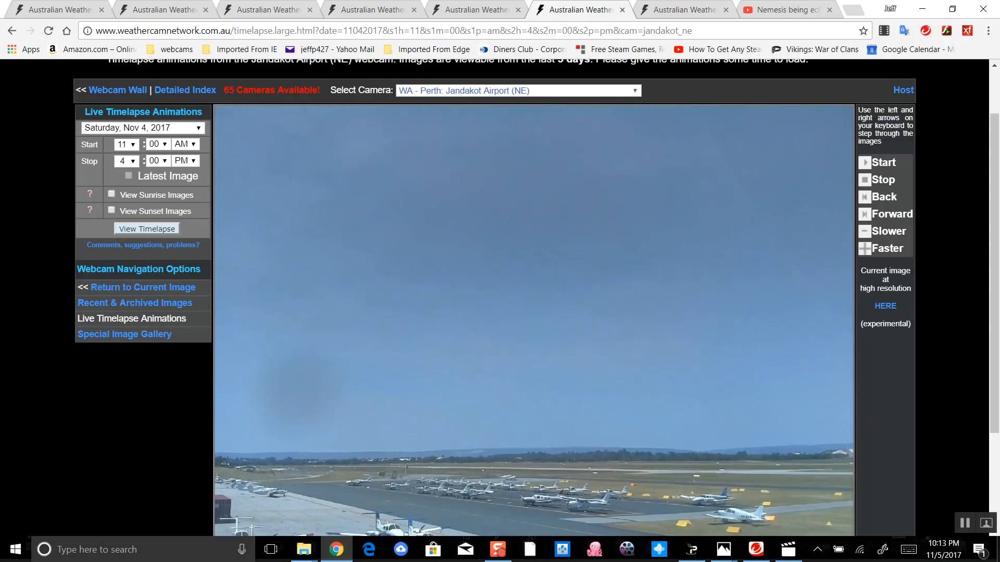
{"action": "scroll", "scroll_direction": "down", "scroll_amount": 3}
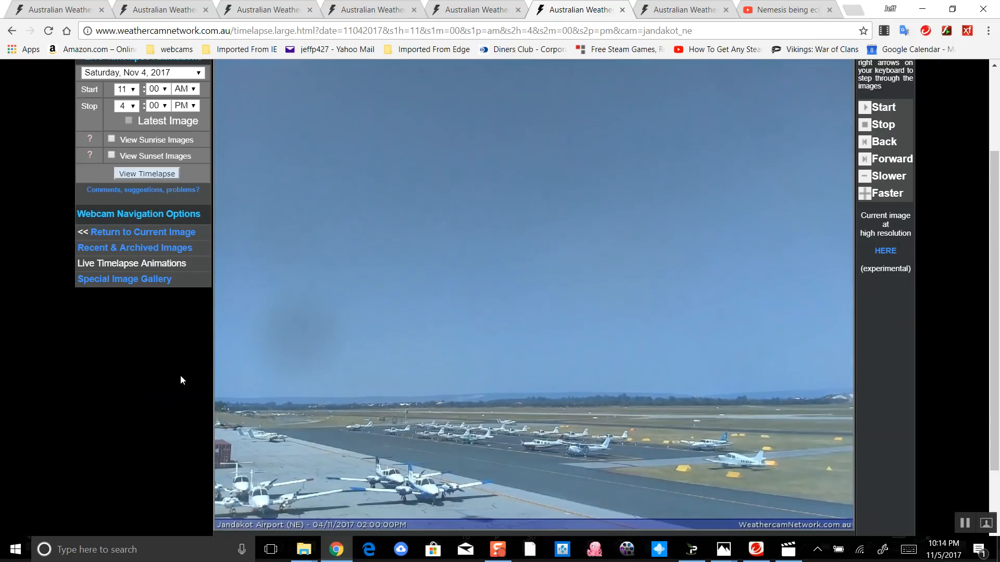
{"action": "left_click", "coordinate": [146, 173]}
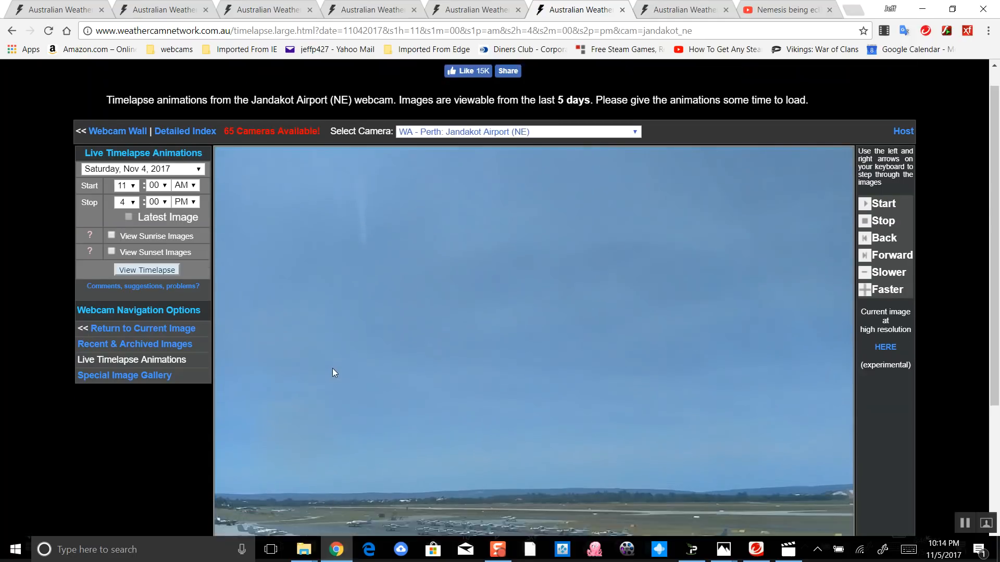
- Scroll the Live Timelapse Animations page and watch the Canberra/Latham (E) Nov 4 8–10 PM animation
{"action": "scroll", "scroll_direction": "down", "scroll_amount": 3}
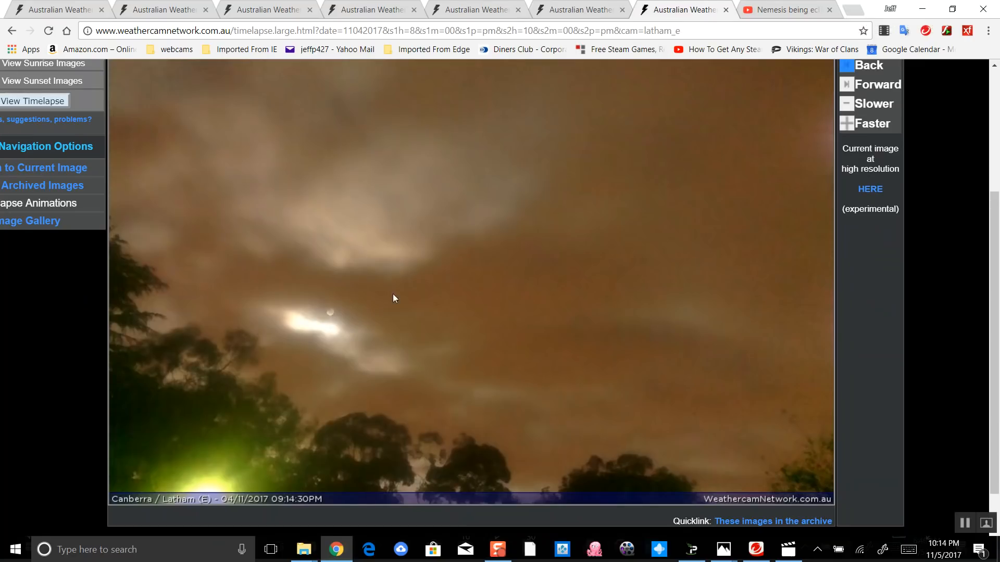
{"action": "mouse_move", "coordinate": [371, 305]}
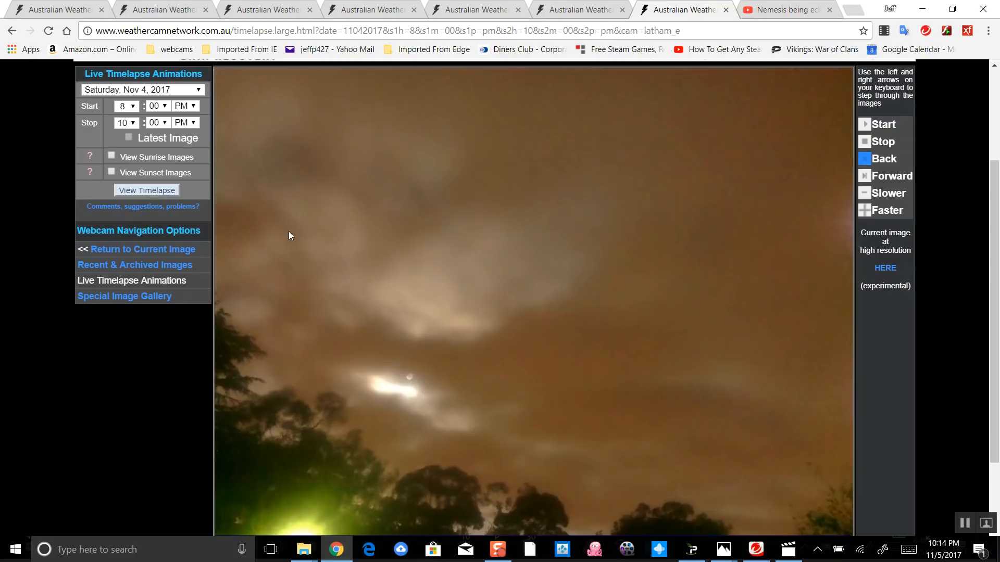
{"action": "mouse_move", "coordinate": [201, 190]}
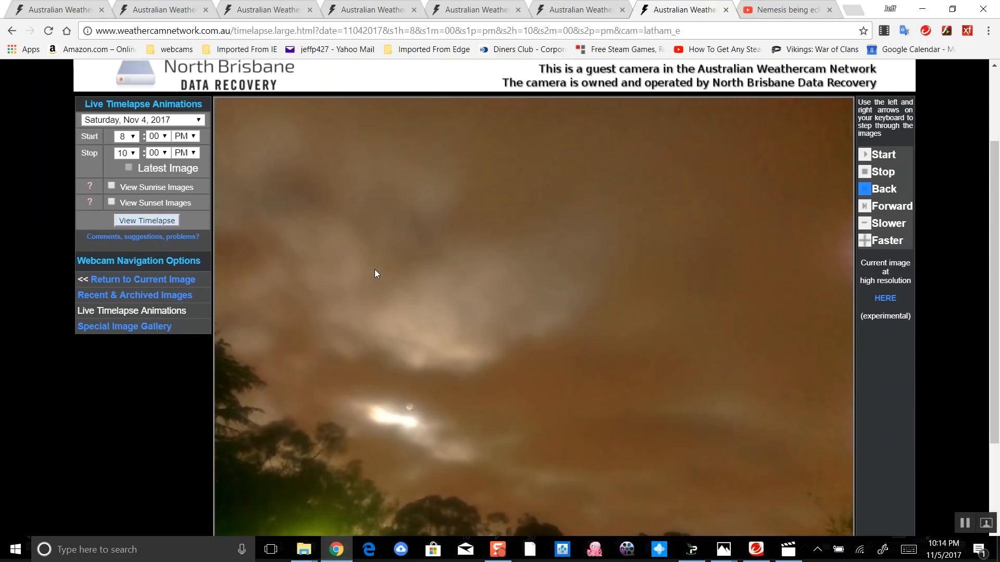
{"action": "scroll", "scroll_direction": "down", "scroll_amount": 3}
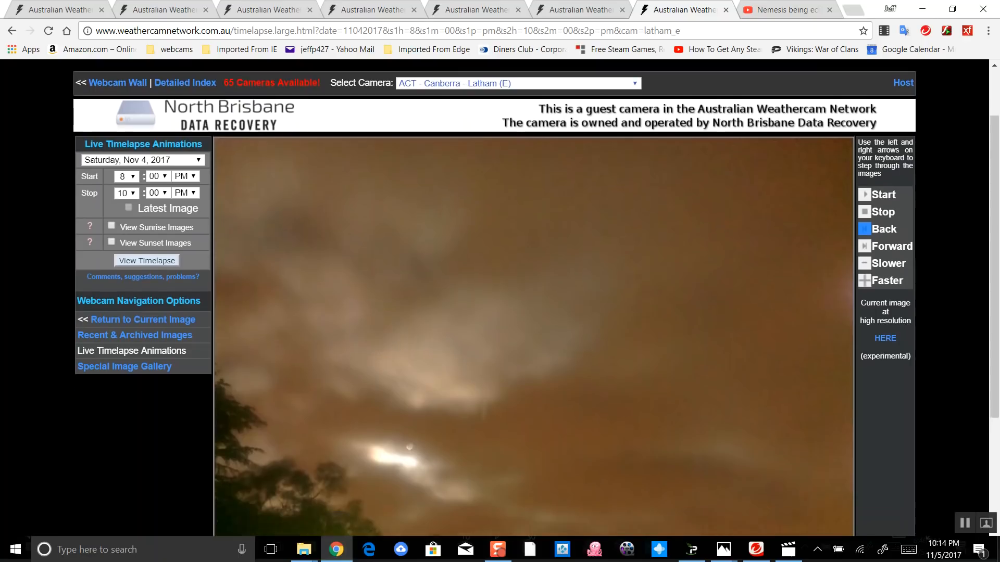
{"action": "scroll", "scroll_direction": "down", "scroll_amount": 3}
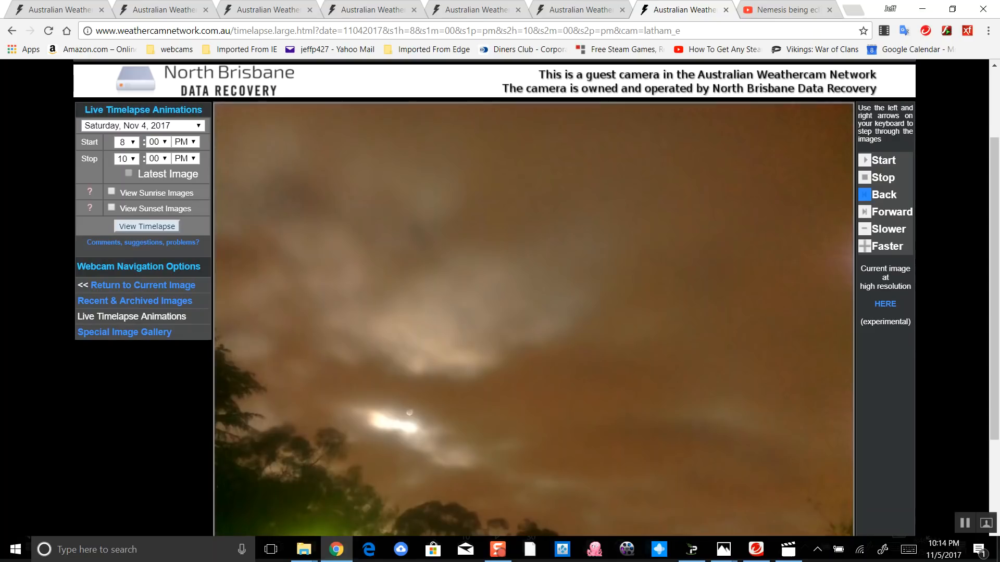
{"action": "scroll", "scroll_direction": "down", "scroll_amount": 3}
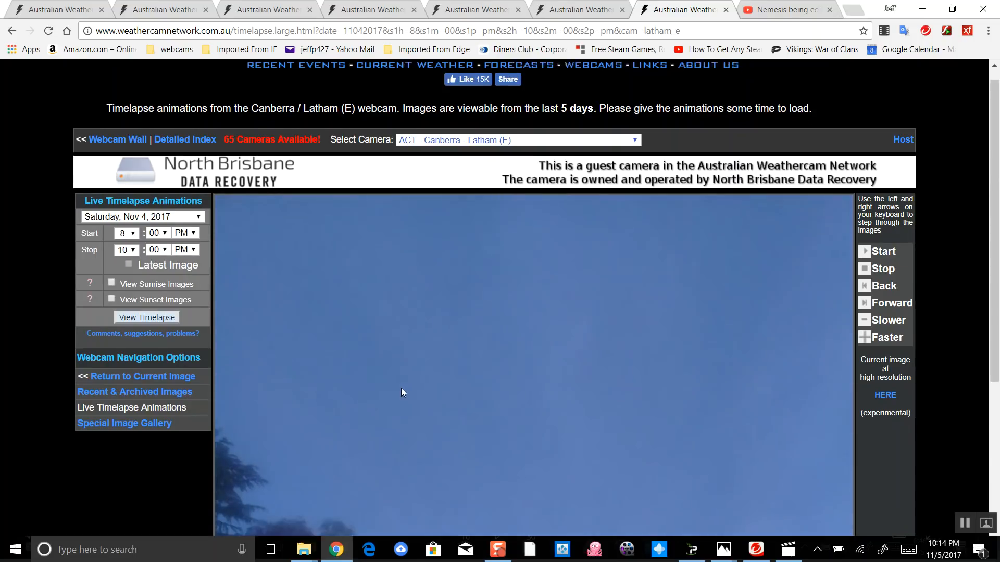
{"action": "scroll", "scroll_direction": "down", "scroll_amount": 3}
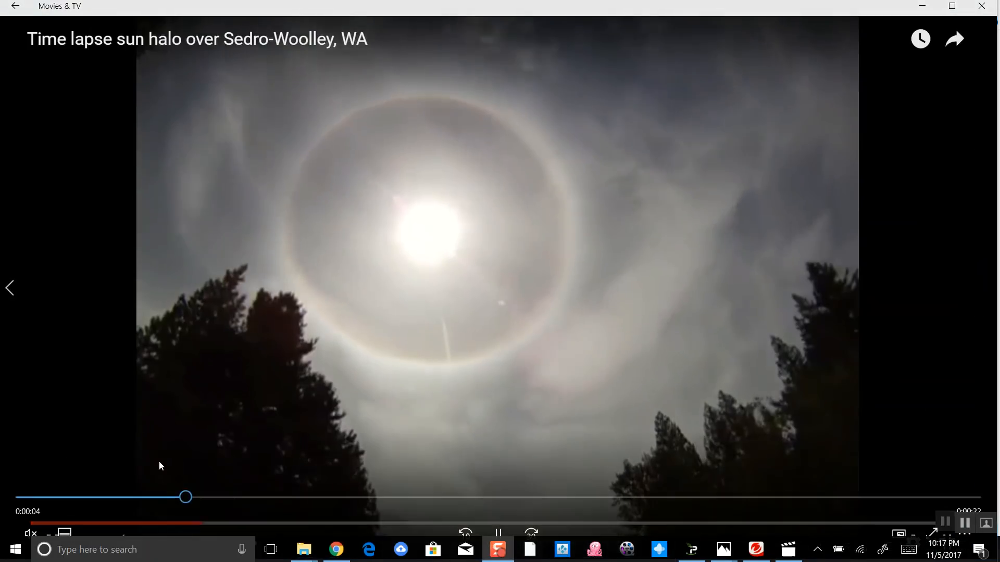
- Scrub the Sedro-Woolley sun halo video ahead toward its end, stepping back slightly
{"action": "left_click_drag", "start_coordinate": [185, 497], "coordinate": [51, 497]}
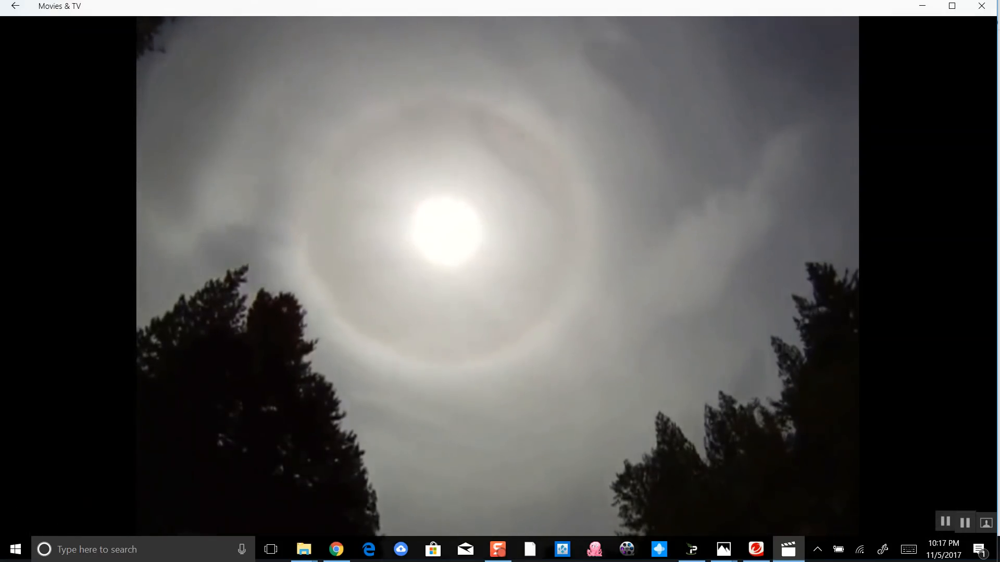
{"action": "mouse_move", "coordinate": [420, 488]}
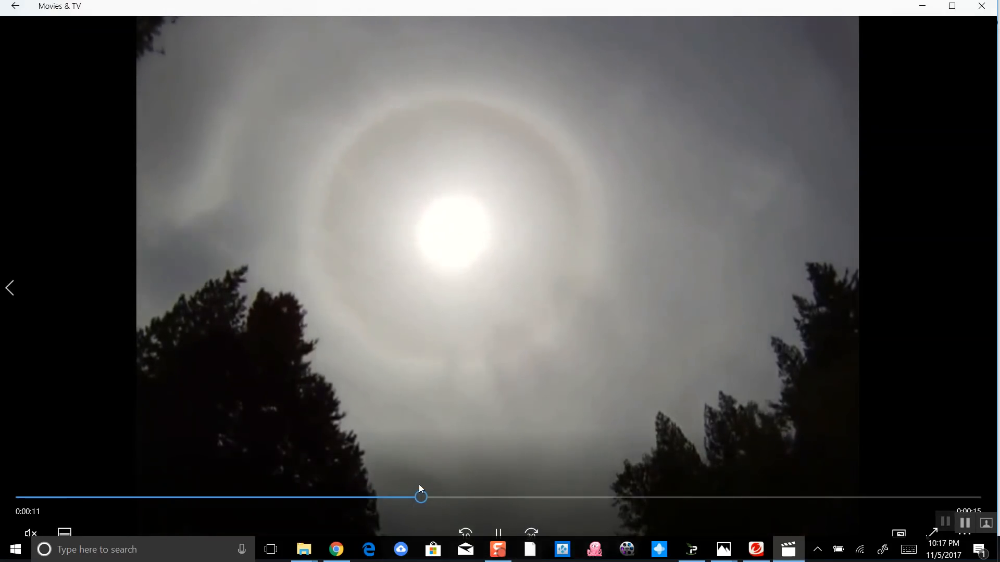
{"action": "left_click_drag", "start_coordinate": [420, 497], "coordinate": [536, 497]}
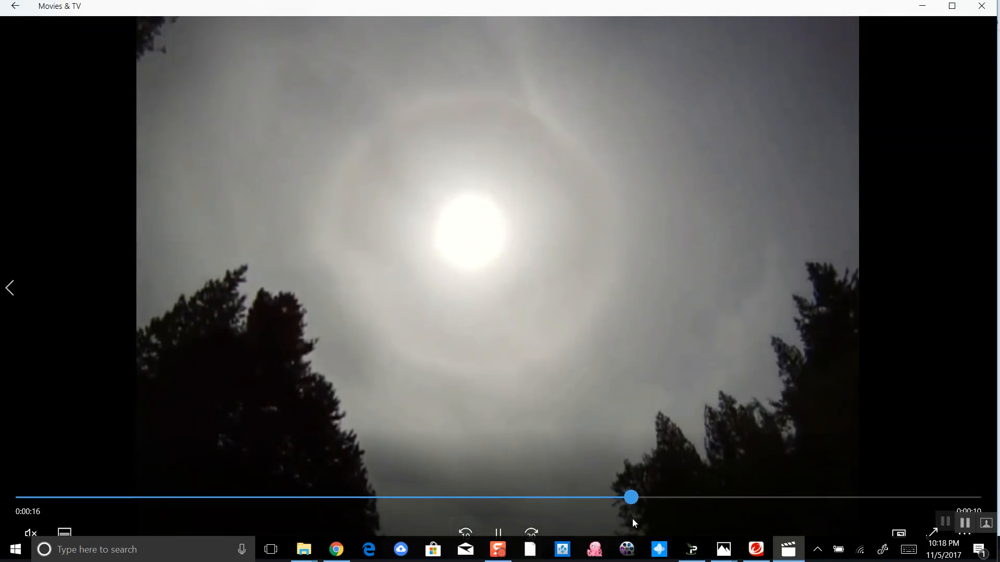
{"action": "left_click_drag", "start_coordinate": [630, 496], "coordinate": [583, 497]}
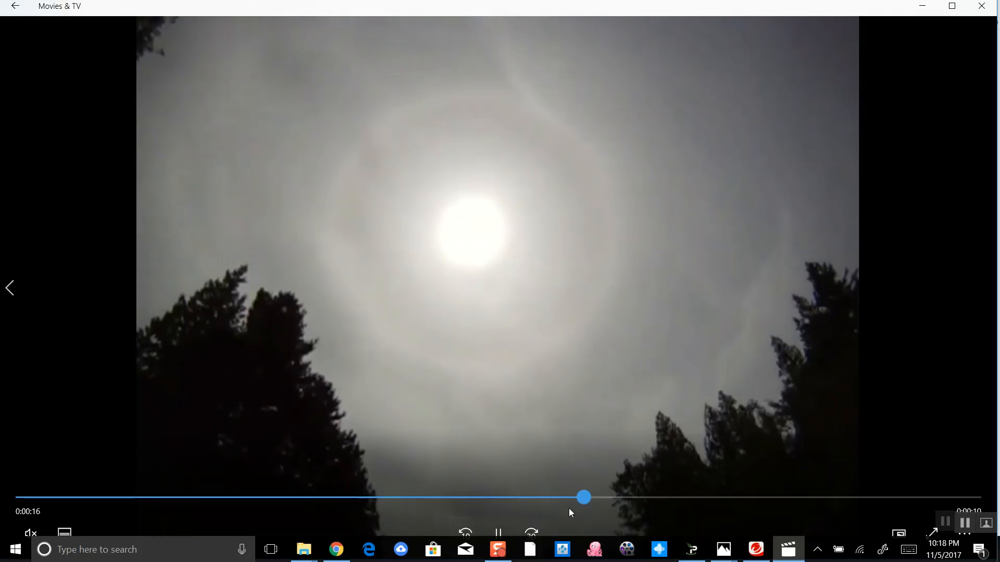
{"action": "left_click_drag", "start_coordinate": [582, 496], "coordinate": [558, 497]}
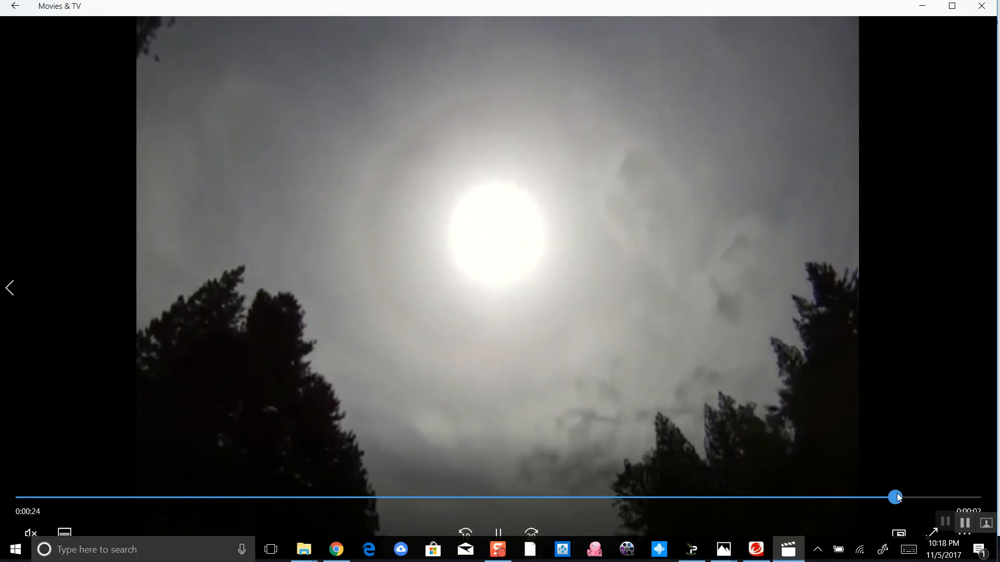
- Rewind to the clearest halo ring, then advance to where the halo starts distorting around 14 seconds
{"action": "left_click_drag", "start_coordinate": [896, 496], "coordinate": [669, 498]}
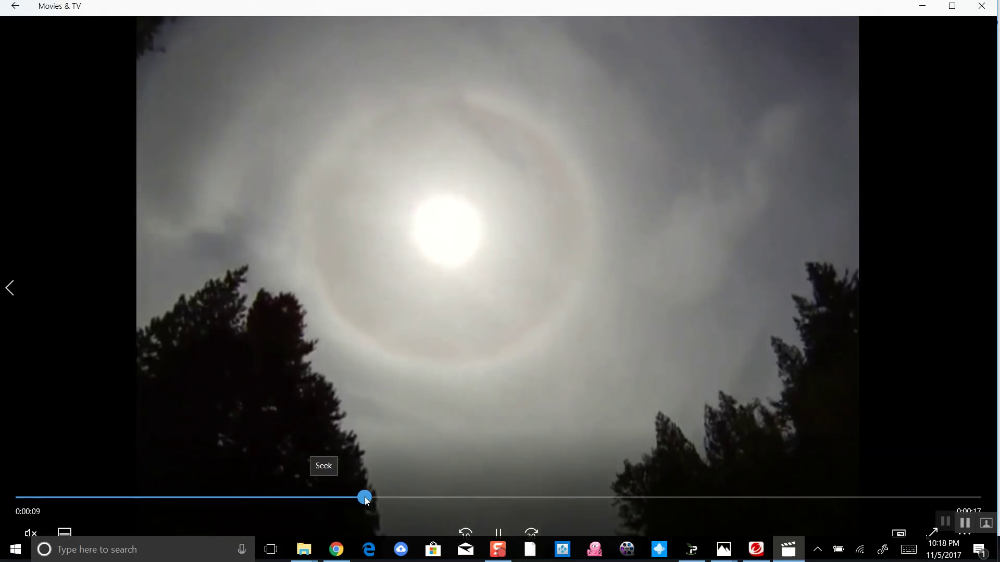
{"action": "left_click_drag", "start_coordinate": [363, 497], "coordinate": [451, 496]}
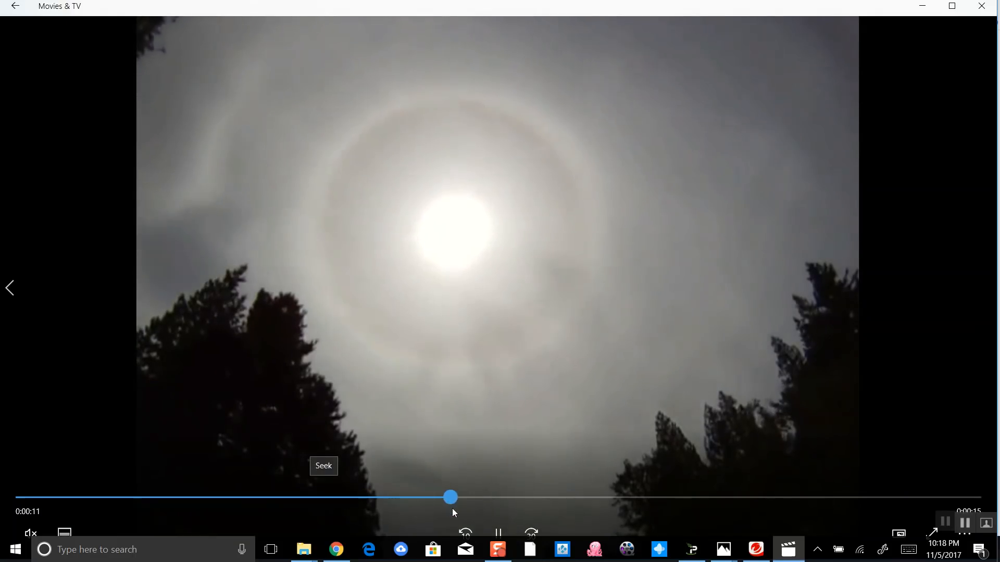
{"action": "left_click_drag", "start_coordinate": [450, 495], "coordinate": [526, 495]}
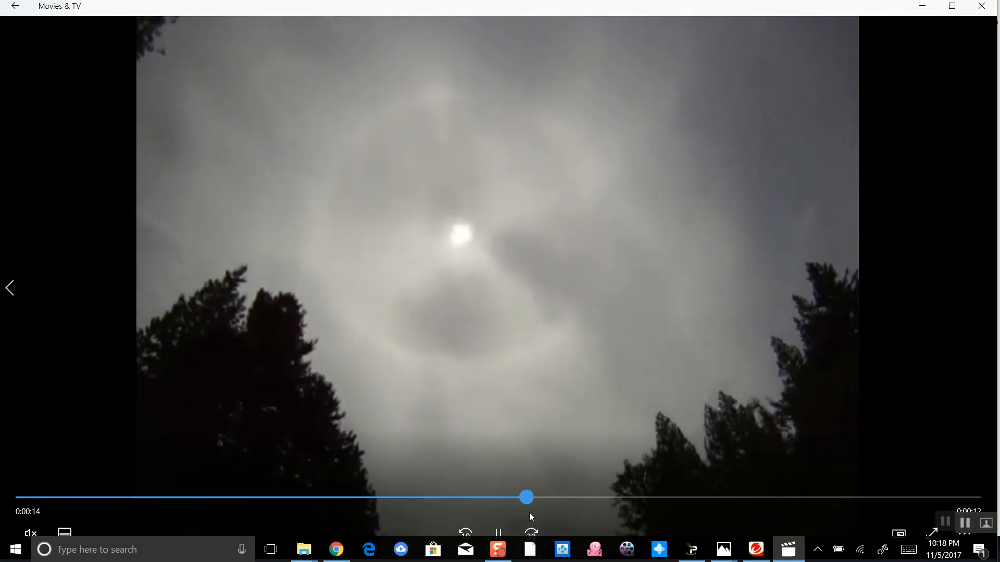
- Revisit the distorted halo near 0:14 and the clear ring near 0:06 in the halo video
{"action": "left_click_drag", "start_coordinate": [526, 496], "coordinate": [582, 497]}
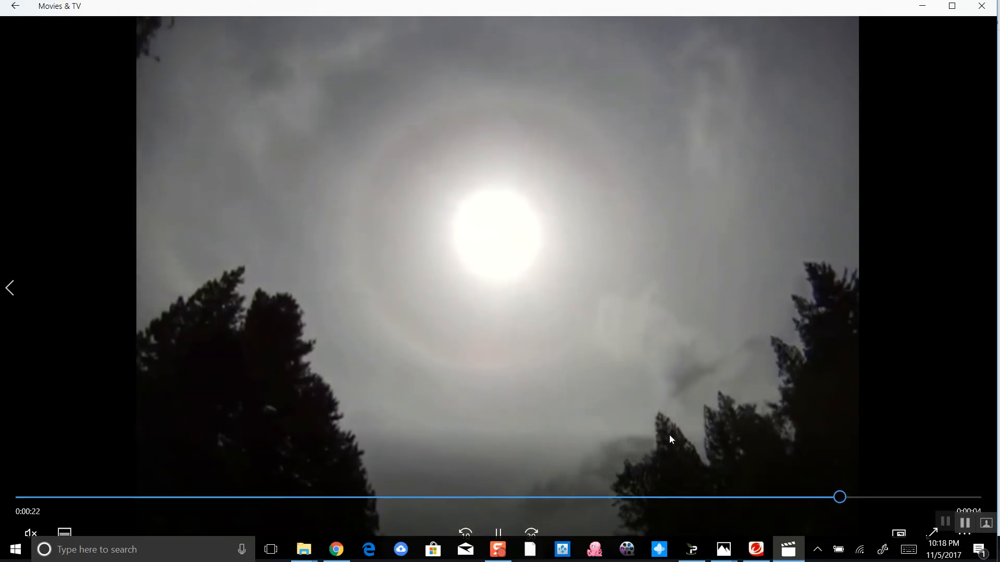
{"action": "left_click_drag", "start_coordinate": [839, 497], "coordinate": [553, 496]}
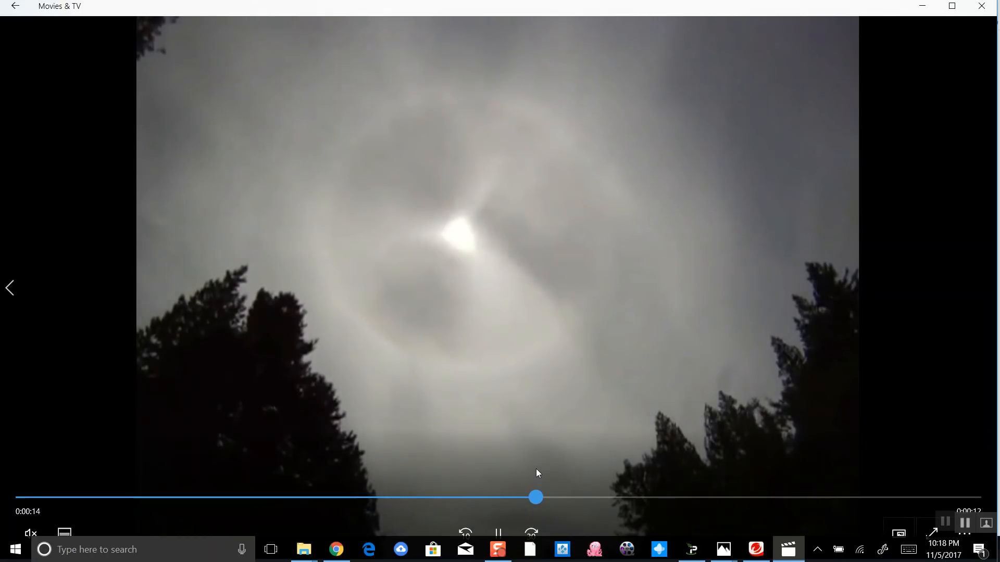
{"action": "left_click_drag", "start_coordinate": [535, 497], "coordinate": [308, 497]}
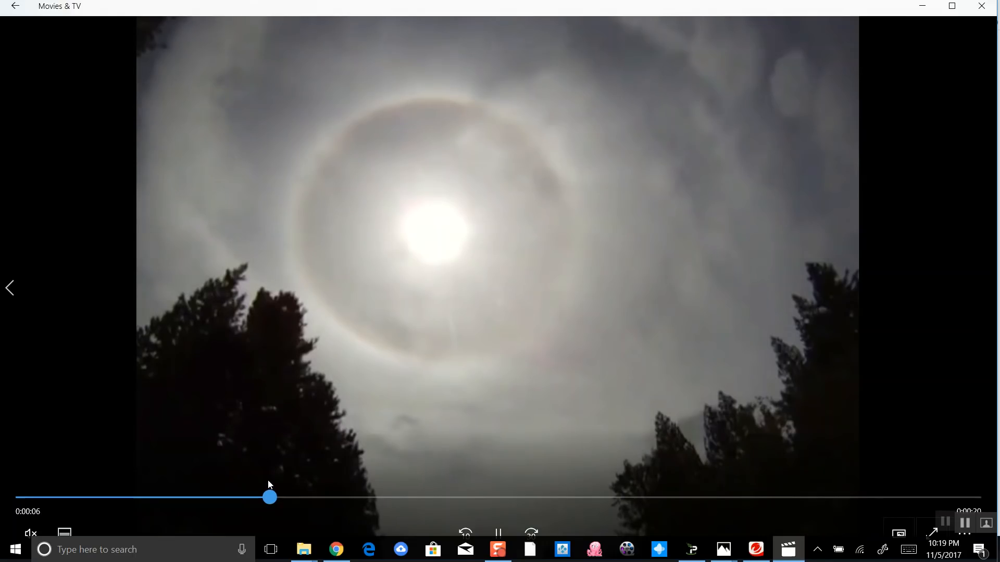
{"action": "mouse_move", "coordinate": [279, 510]}
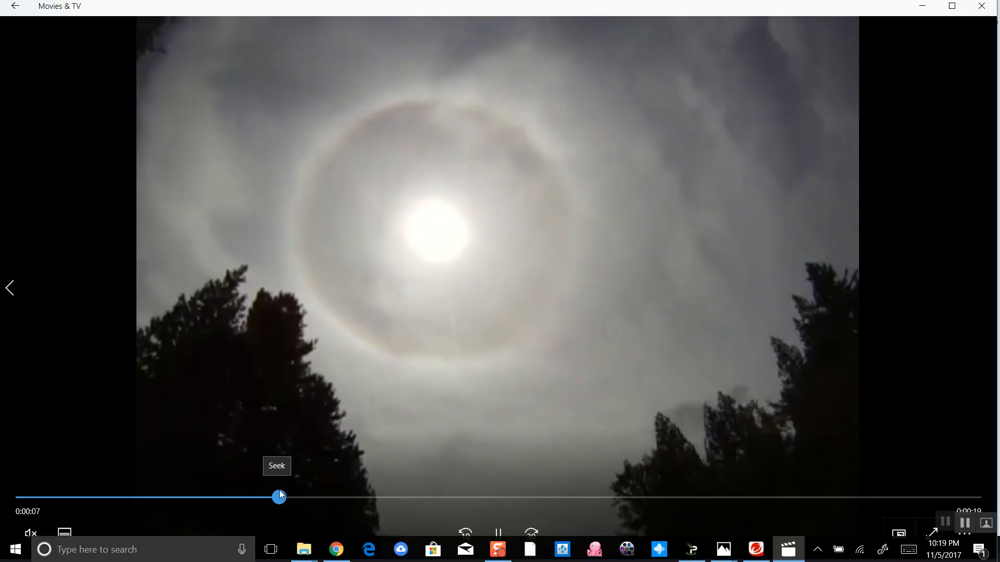
{"action": "left_click_drag", "start_coordinate": [279, 497], "coordinate": [305, 497]}
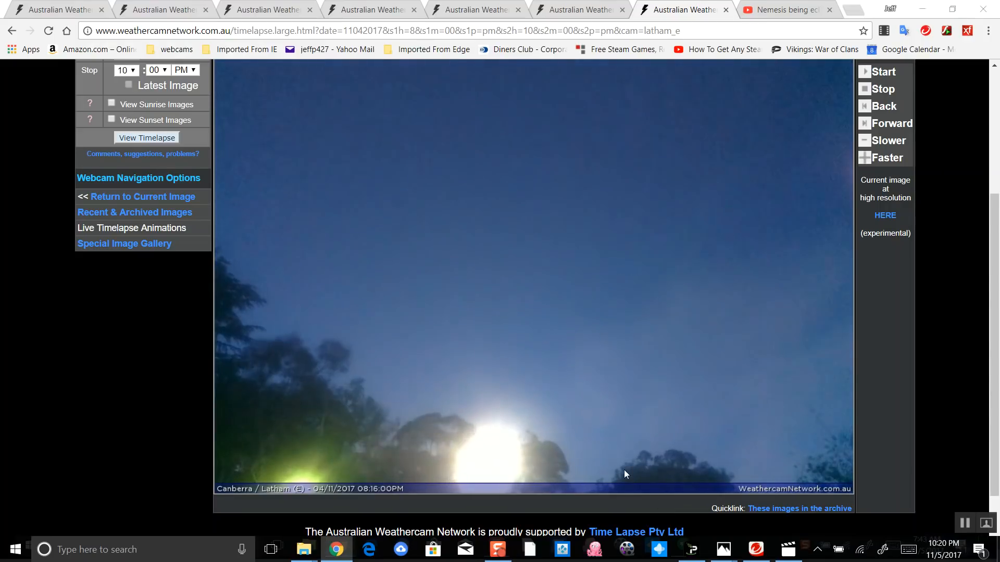
- Switch to the YouTube 'Nemesis being eclipsed' video showing the Jandakot webcam flare
{"action": "left_click", "coordinate": [782, 9]}
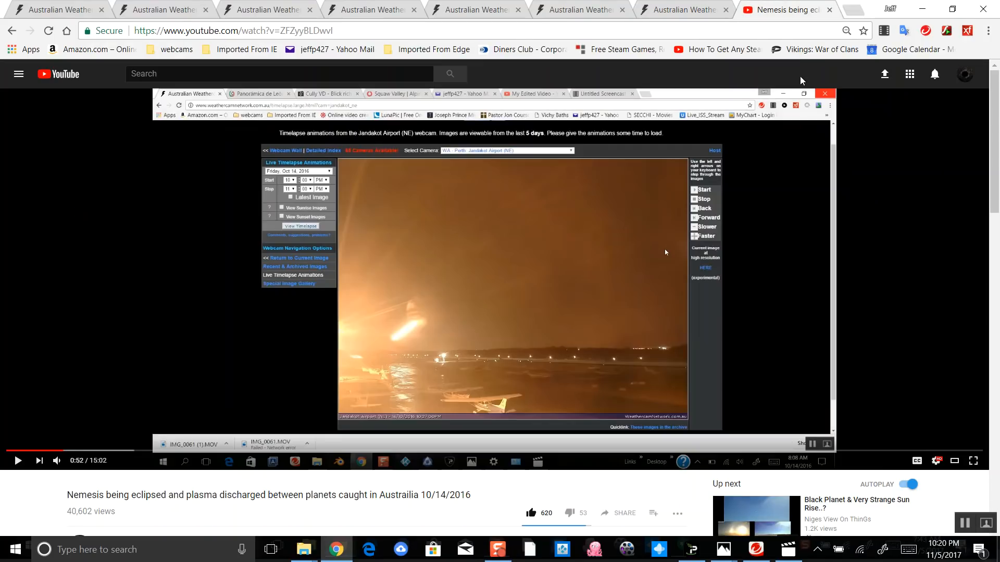
{"action": "mouse_move", "coordinate": [589, 267]}
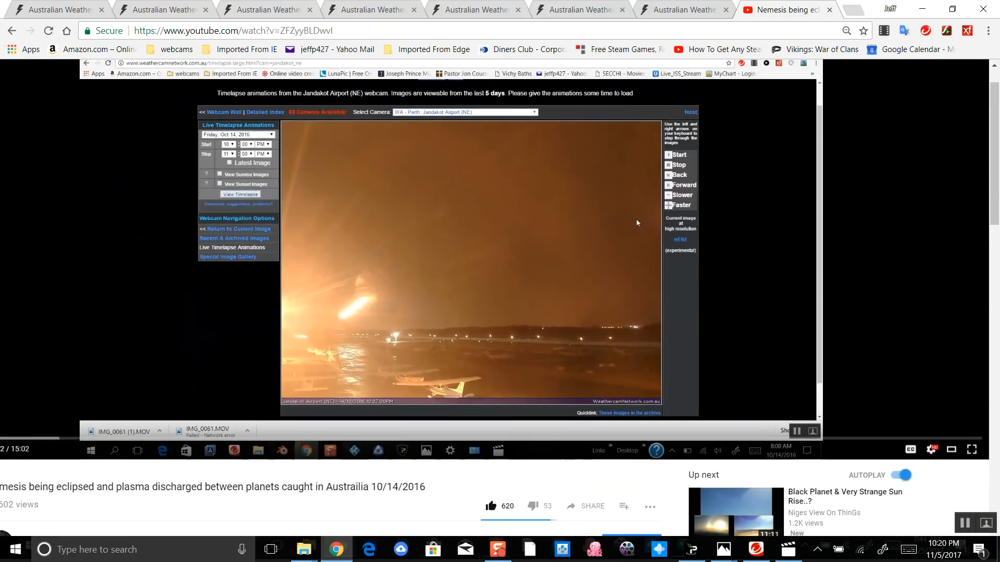
{"action": "mouse_move", "coordinate": [180, 389]}
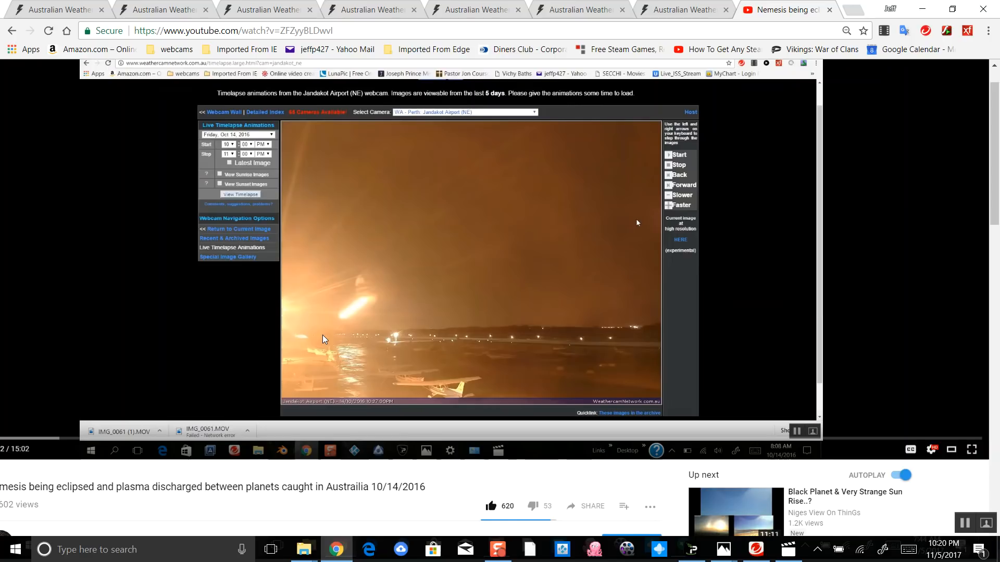
{"action": "mouse_move", "coordinate": [312, 339]}
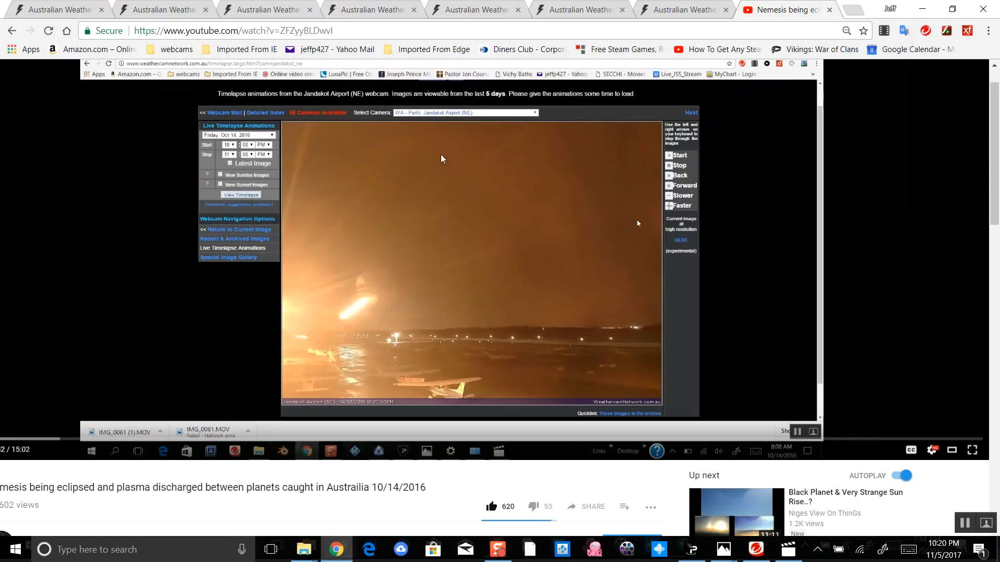
{"action": "mouse_move", "coordinate": [422, 234]}
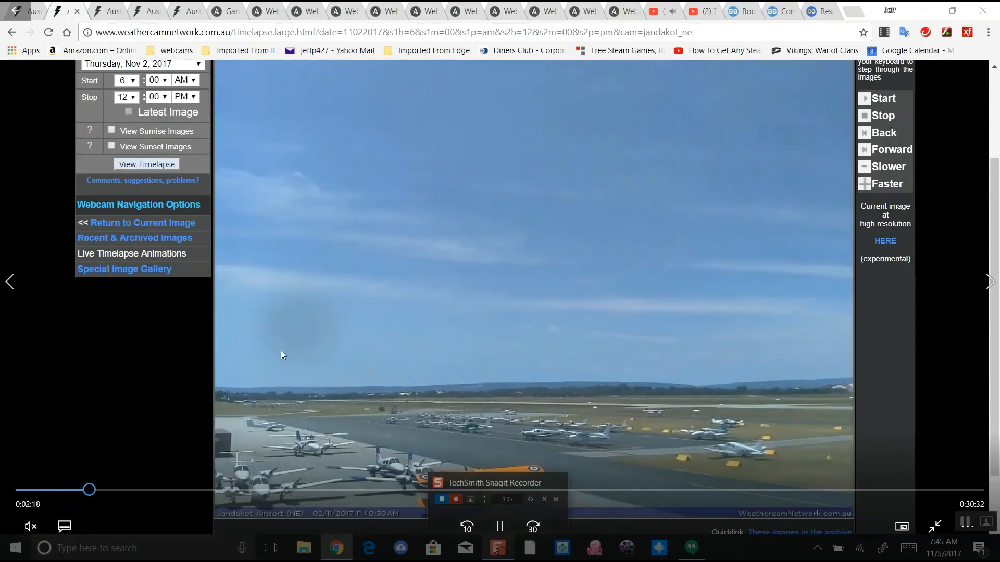
- Advance the Nov 3 6 AM–12 PM recording from cloudy sunrise to the clear mid-morning sky
{"action": "left_click_drag", "start_coordinate": [89, 489], "coordinate": [103, 489]}
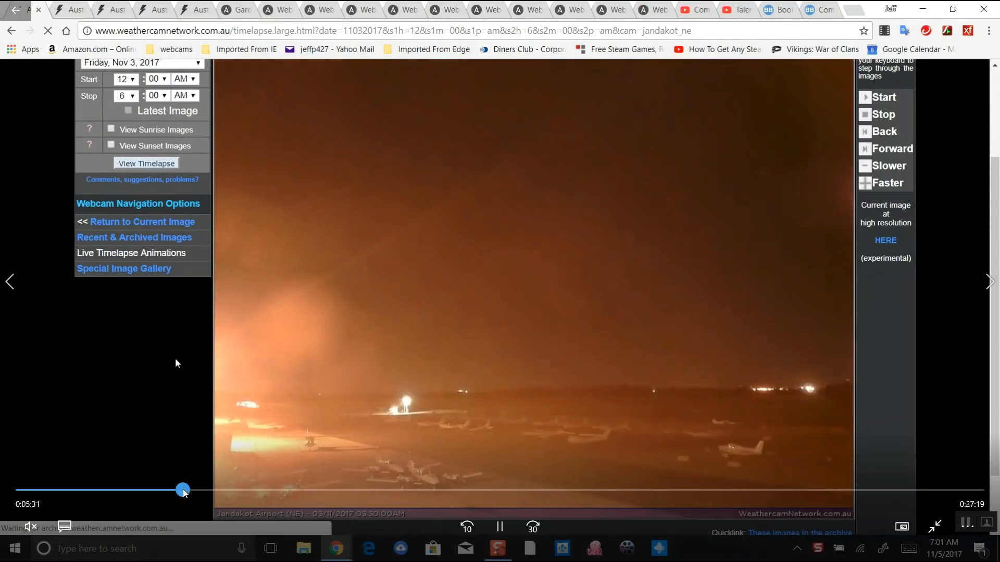
{"action": "left_click", "coordinate": [498, 546]}
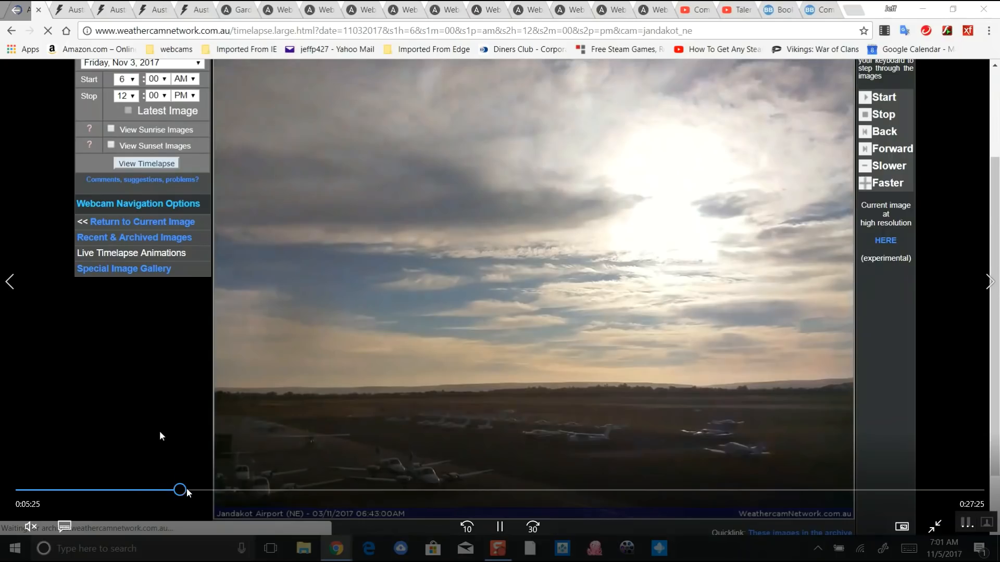
{"action": "left_click_drag", "start_coordinate": [180, 489], "coordinate": [195, 490]}
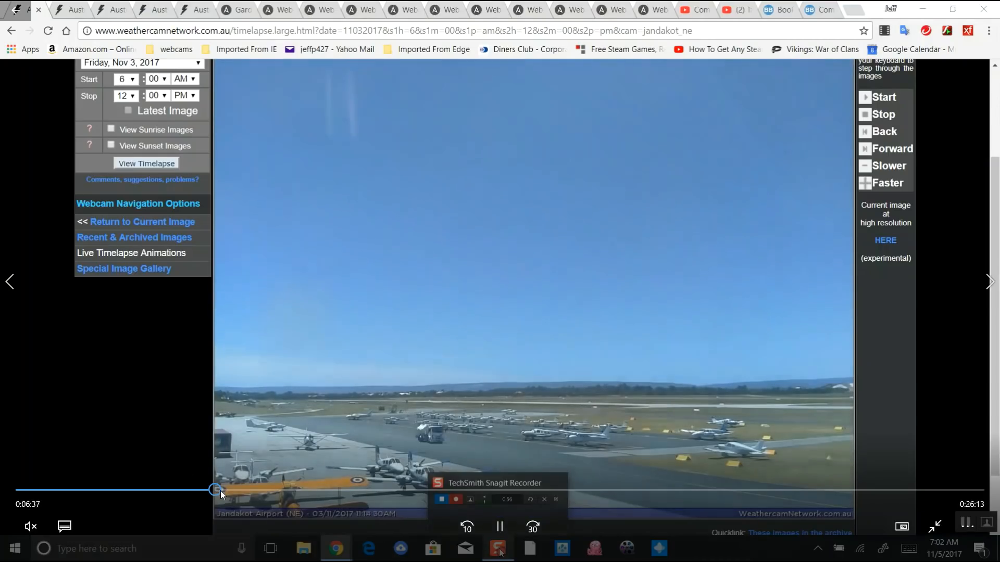
- Nudge the recording around mid-morning, then skip ahead to the Nov 3 afternoon timelapse
{"action": "left_click_drag", "start_coordinate": [217, 489], "coordinate": [228, 490]}
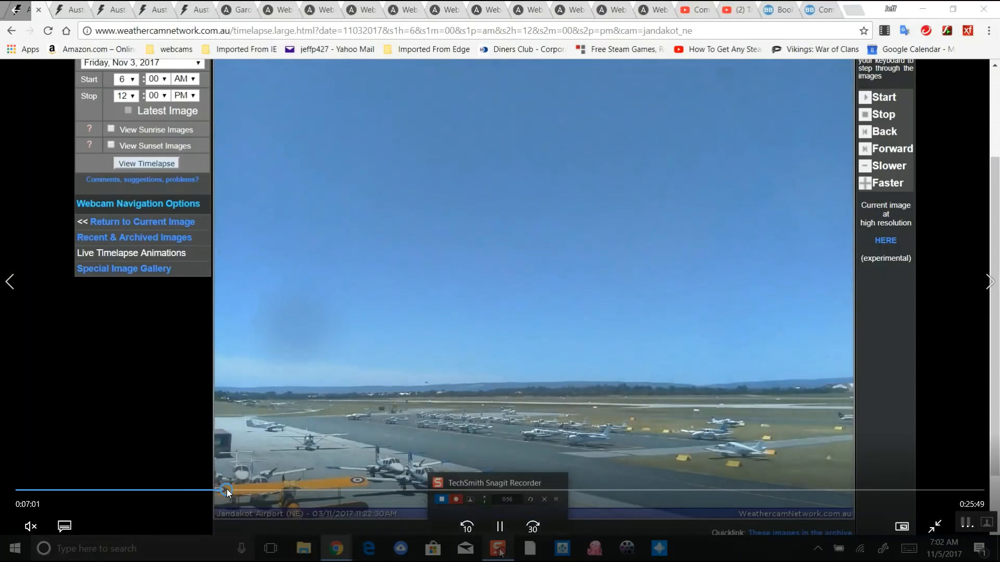
{"action": "left_click_drag", "start_coordinate": [228, 490], "coordinate": [219, 490]}
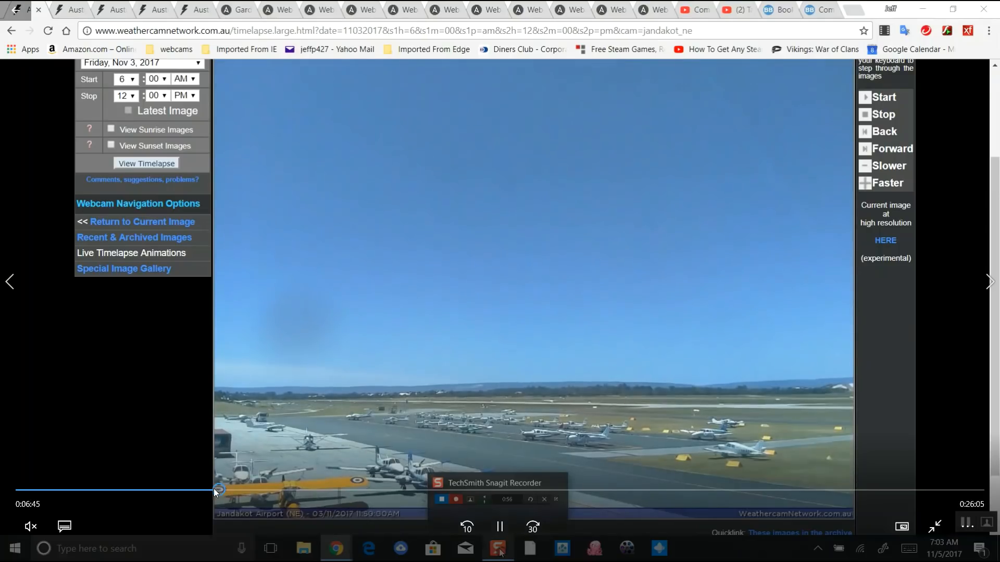
{"action": "left_click_drag", "start_coordinate": [218, 490], "coordinate": [201, 490]}
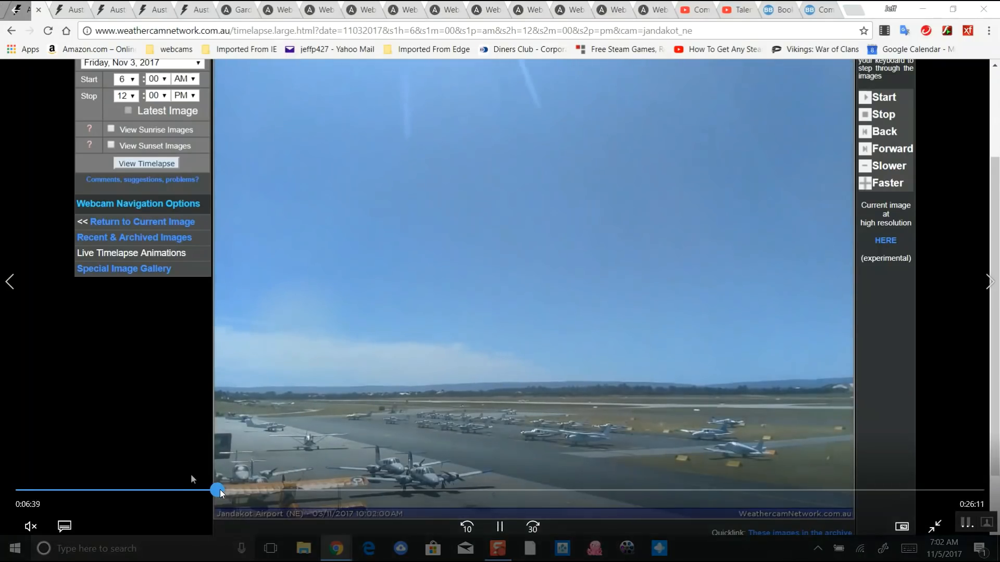
{"action": "left_click_drag", "start_coordinate": [218, 490], "coordinate": [244, 491]}
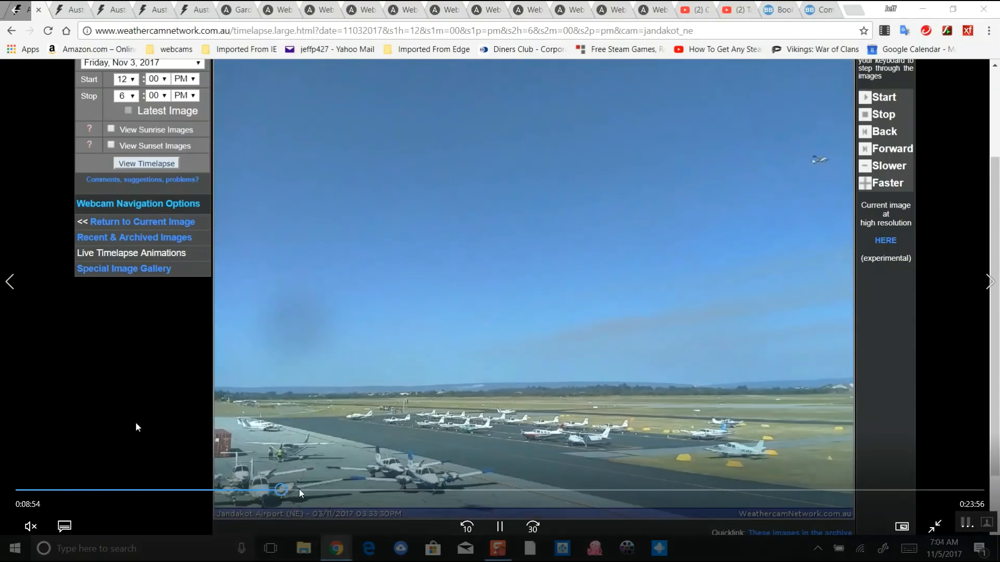
- Seek ahead into the Nov 3 12 PM–6 PM footage showing the mid-afternoon airfield
{"action": "left_click_drag", "start_coordinate": [279, 489], "coordinate": [315, 489]}
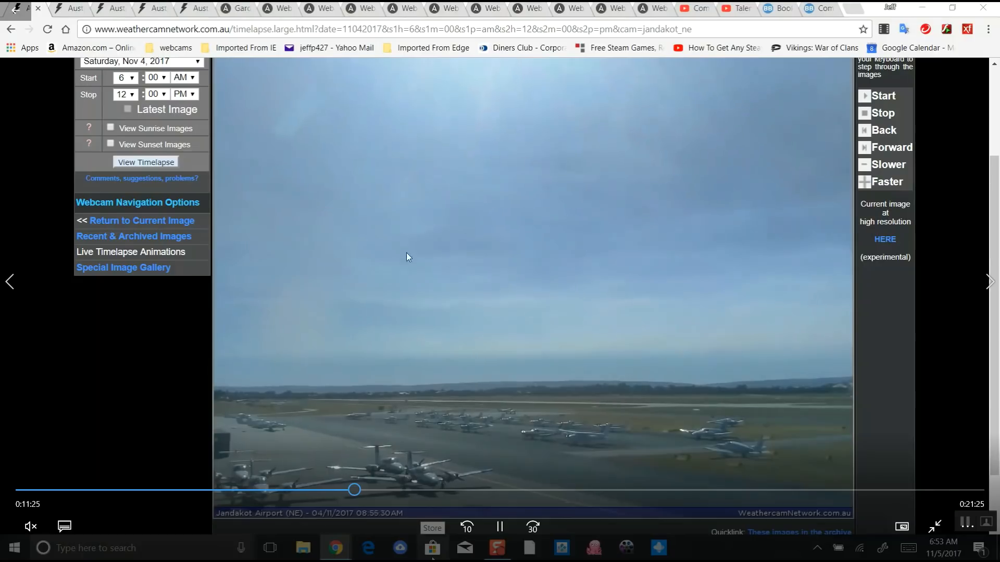
- Scrub back and forth through the Nov 4 morning around the sun halo and contrails
{"action": "left_click_drag", "start_coordinate": [354, 489], "coordinate": [346, 490]}
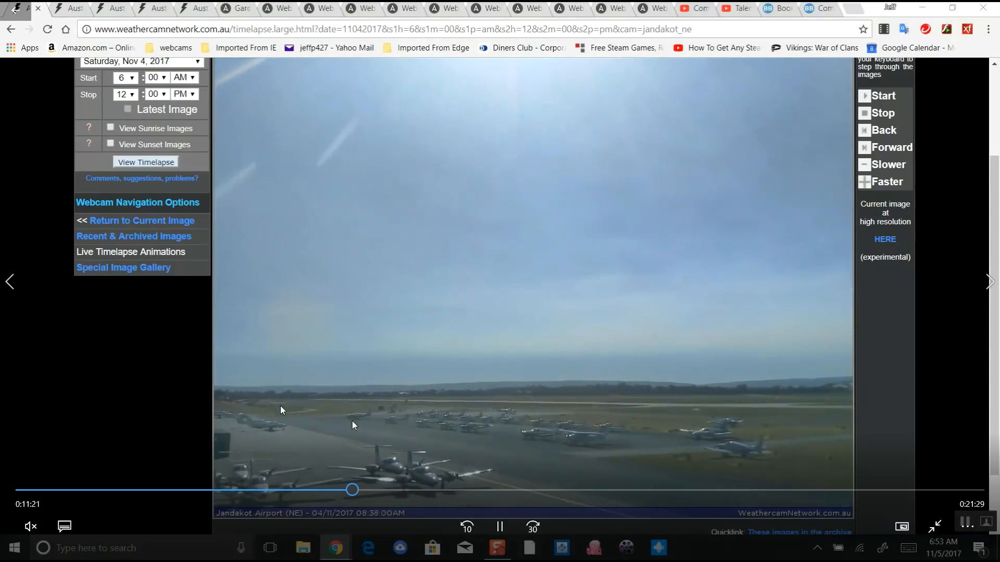
{"action": "left_click_drag", "start_coordinate": [352, 489], "coordinate": [330, 492]}
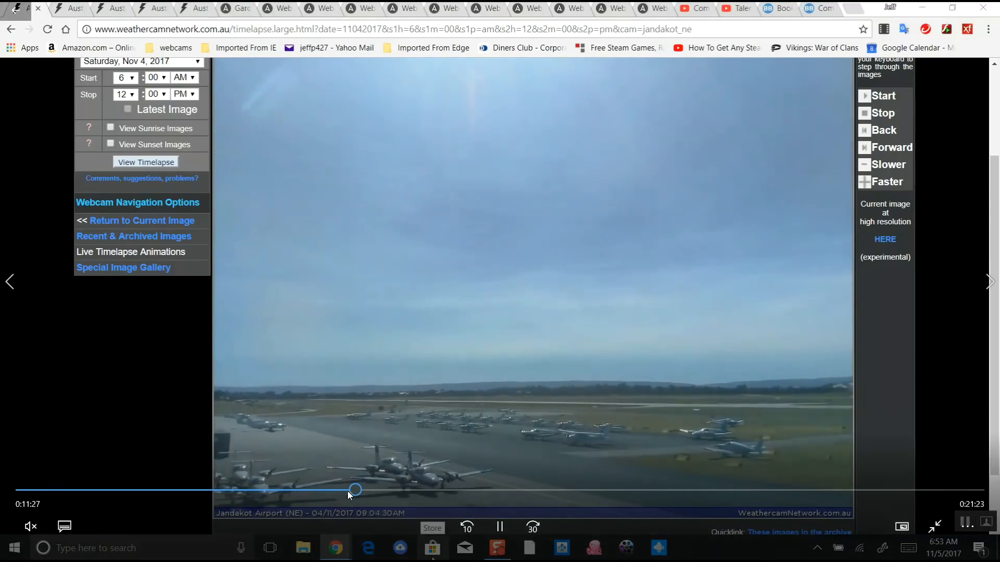
{"action": "left_click_drag", "start_coordinate": [354, 489], "coordinate": [347, 489]}
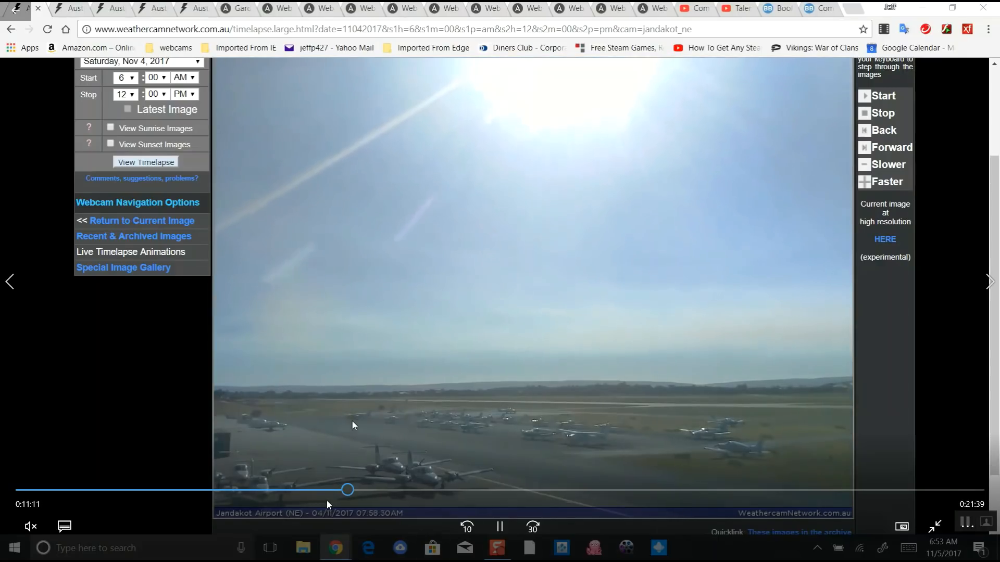
{"action": "left_click_drag", "start_coordinate": [347, 490], "coordinate": [312, 490]}
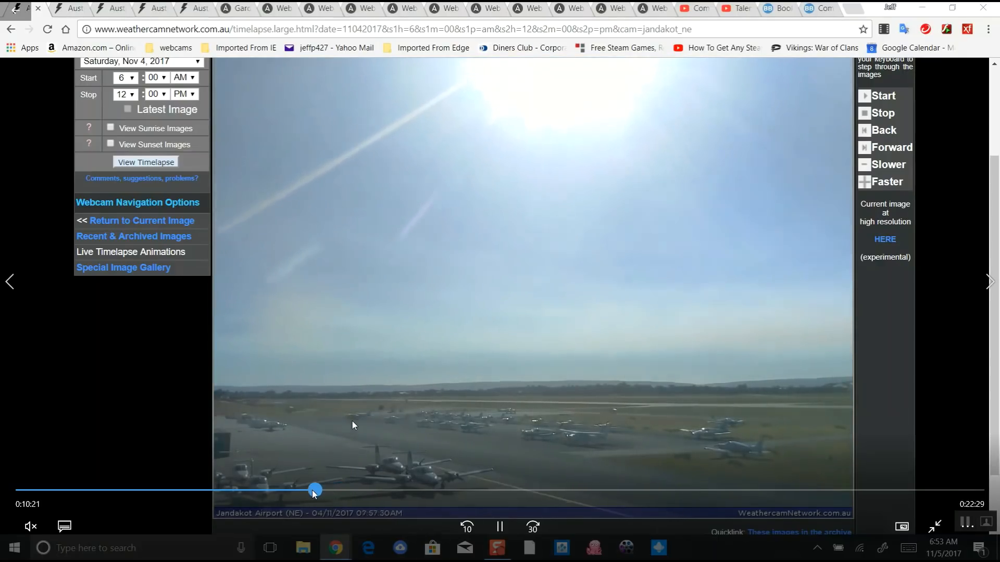
- Move past the halo through the overcast morning to the Nov 4 evening moonrise
{"action": "left_click_drag", "start_coordinate": [315, 489], "coordinate": [359, 489]}
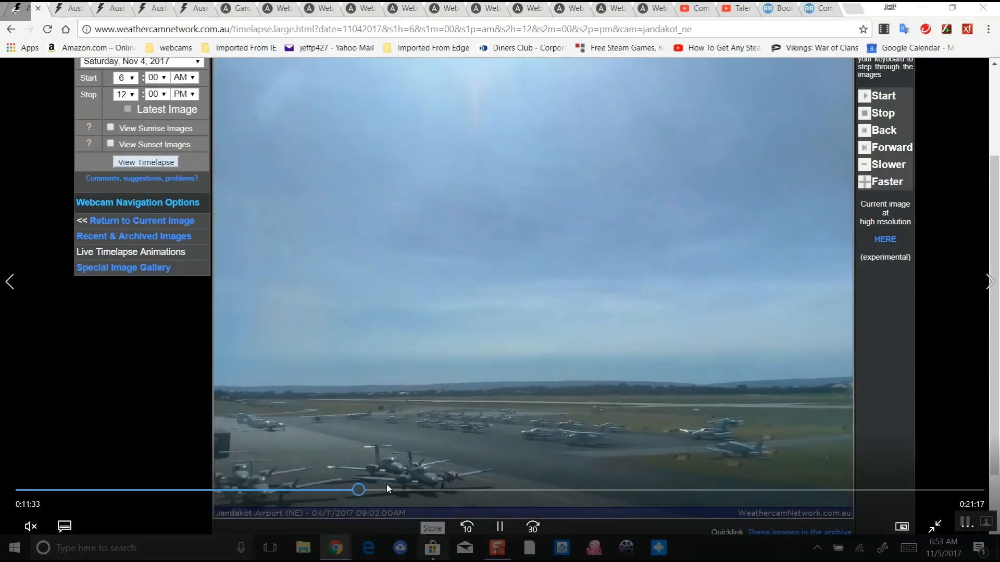
{"action": "left_click_drag", "start_coordinate": [359, 490], "coordinate": [406, 490]}
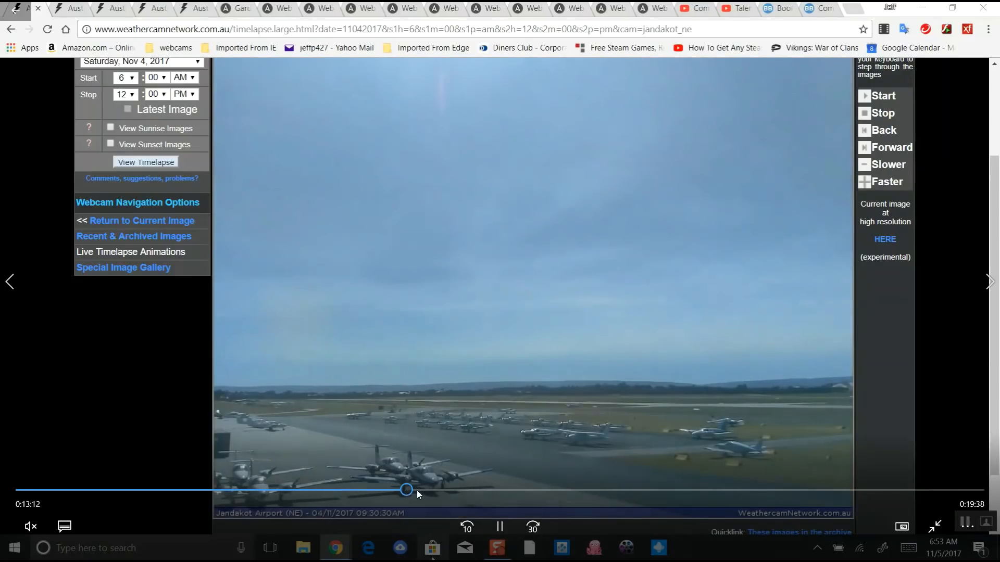
{"action": "left_click_drag", "start_coordinate": [407, 490], "coordinate": [421, 489]}
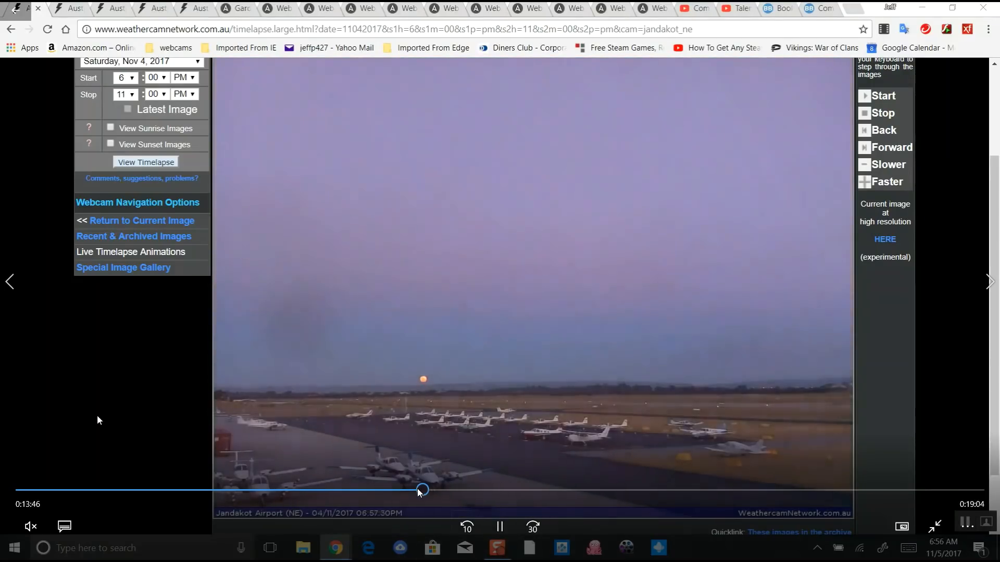
- Resume playback and seek forward to about 8:47 PM with the moon above the night-lit airfield
{"action": "left_click", "coordinate": [494, 546]}
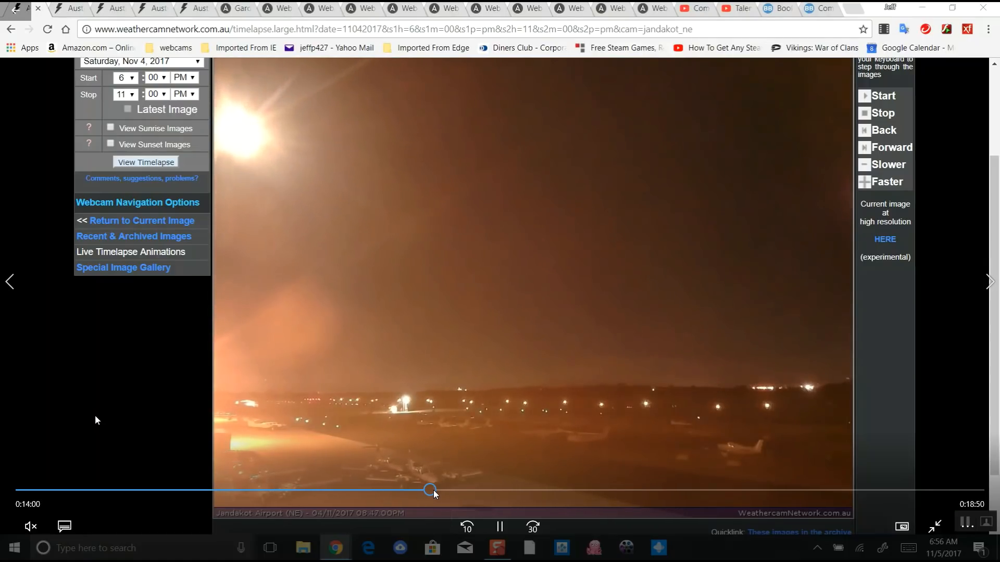
{"action": "left_click_drag", "start_coordinate": [430, 489], "coordinate": [446, 489]}
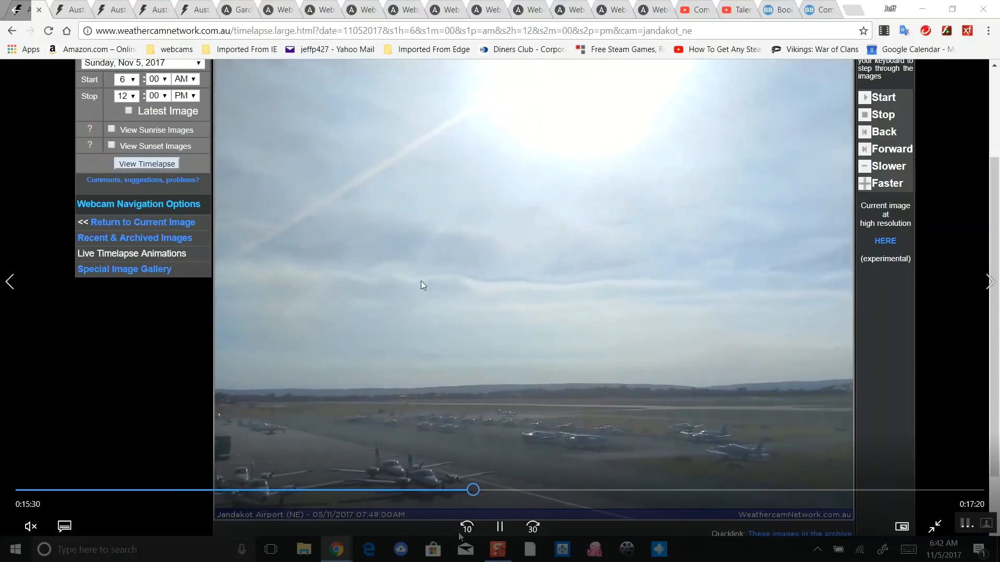
- Scrub the Nov 5 morning from the hazy sun and contrails to the clear sky around 10:31 AM
{"action": "left_click_drag", "start_coordinate": [473, 489], "coordinate": [462, 490]}
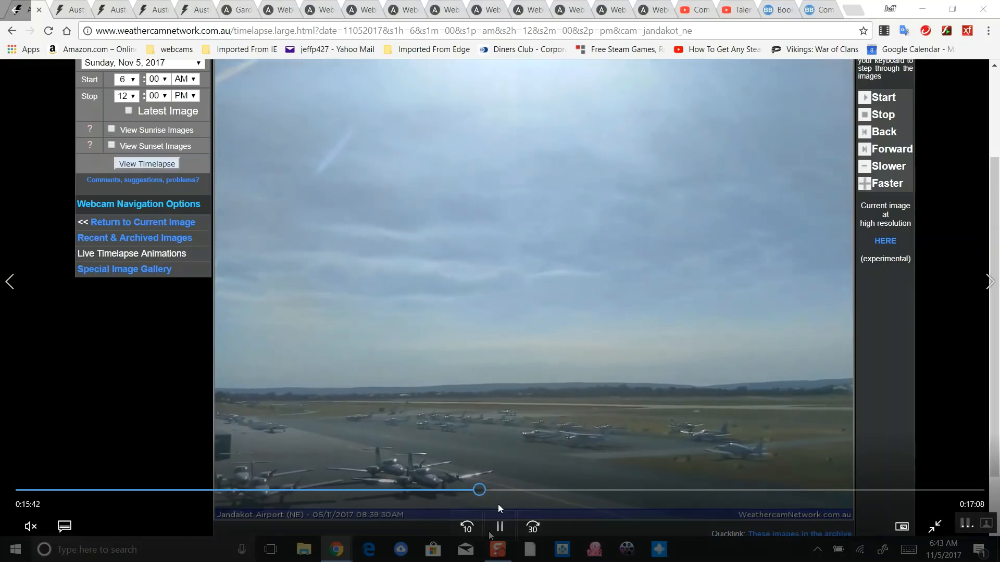
{"action": "left_click_drag", "start_coordinate": [479, 489], "coordinate": [482, 490]}
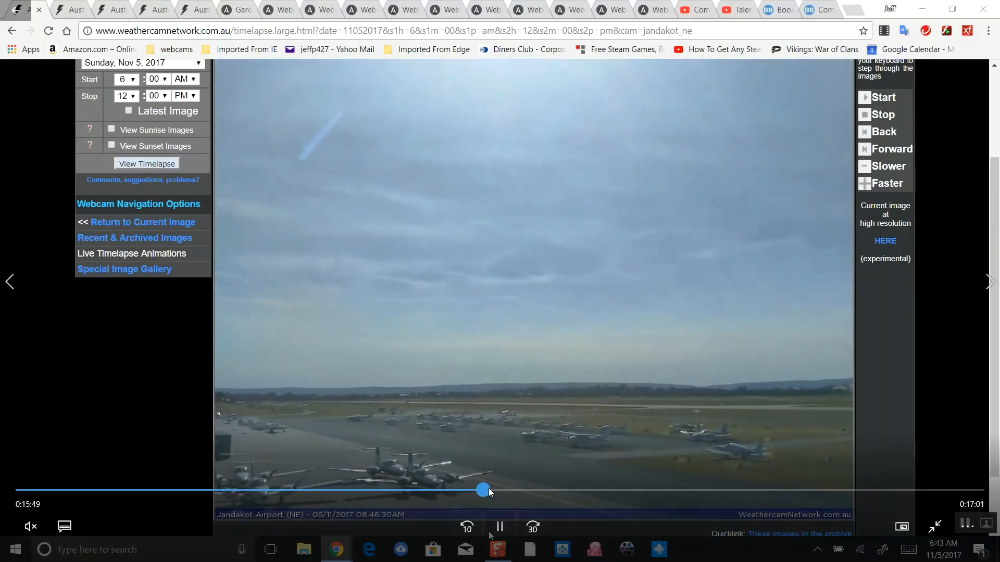
{"action": "left_click_drag", "start_coordinate": [483, 491], "coordinate": [493, 490]}
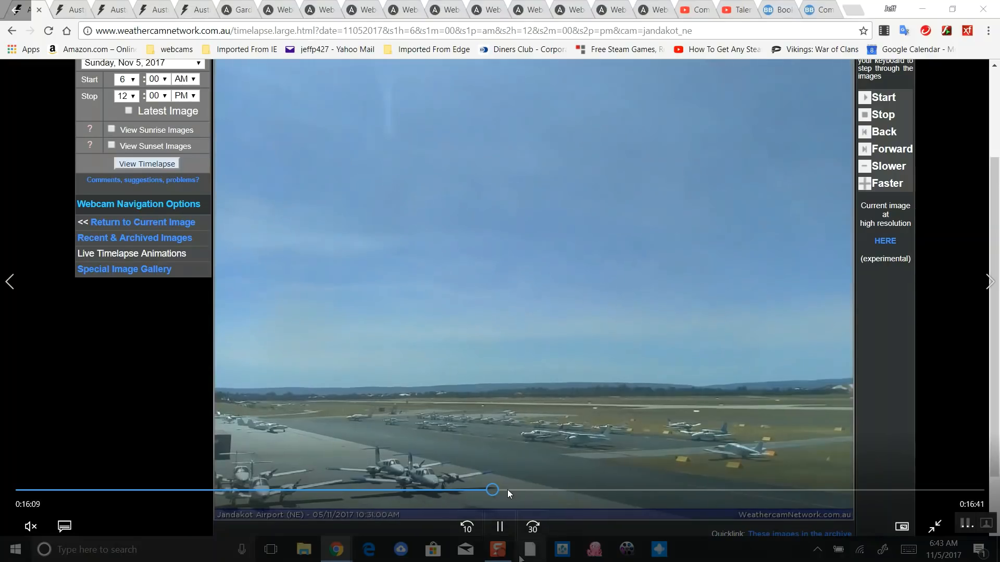
{"action": "left_click_drag", "start_coordinate": [493, 490], "coordinate": [506, 489]}
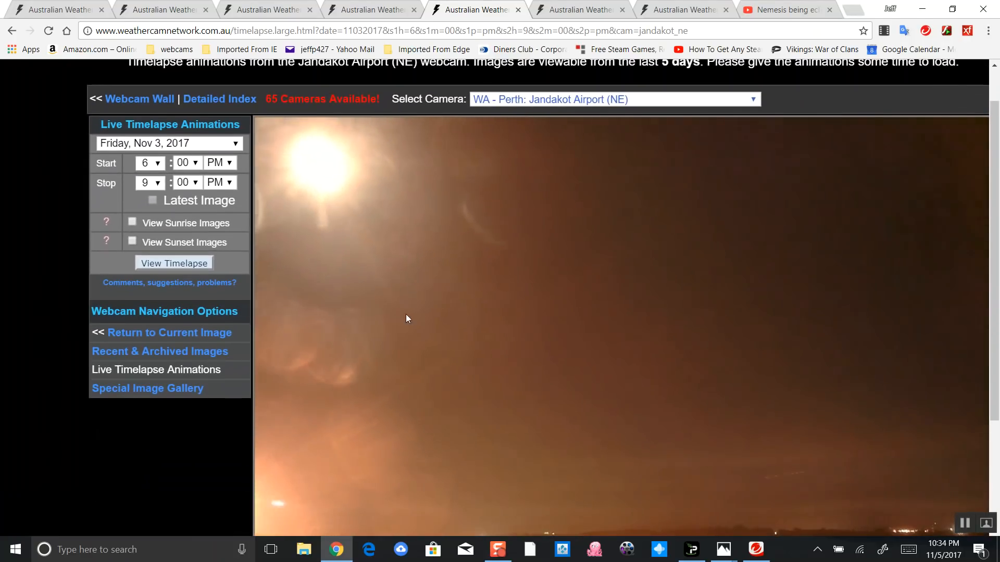
{"action": "mouse_move", "coordinate": [466, 335]}
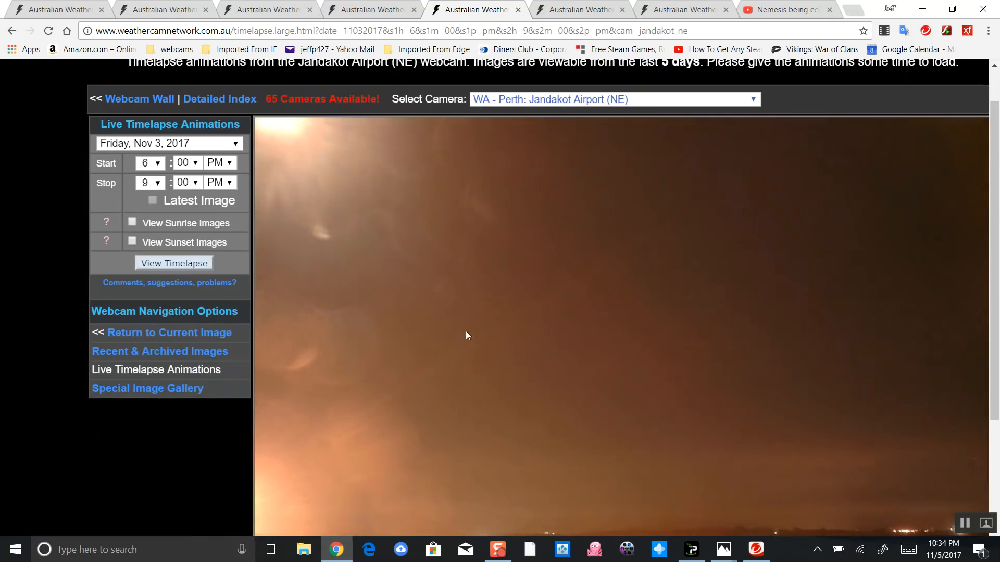
- Start the Nov 4, 2017 6:00 PM–10:00 PM timelapse and let it play toward 9:20 PM
{"action": "left_click", "coordinate": [173, 263]}
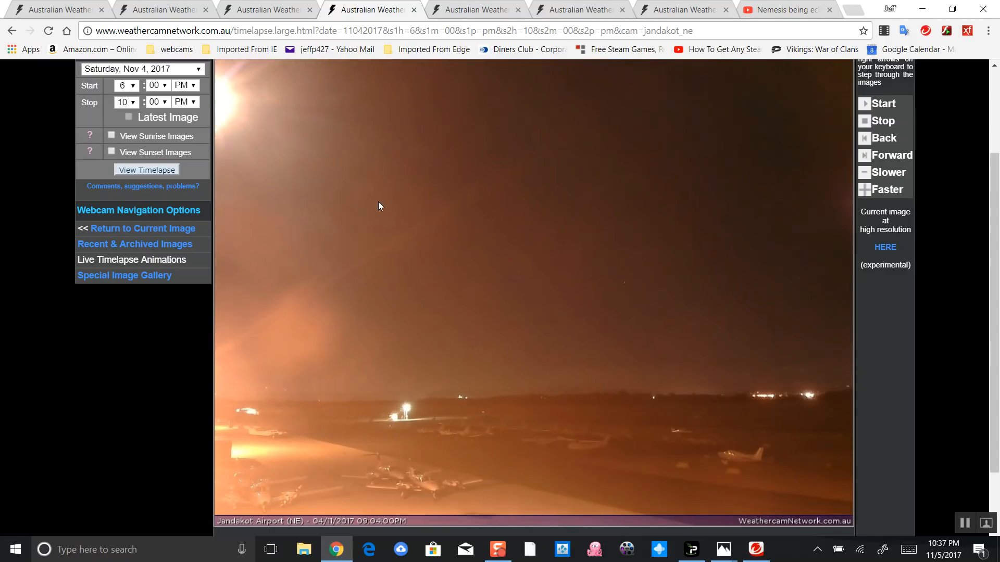
{"action": "left_click", "coordinate": [500, 550]}
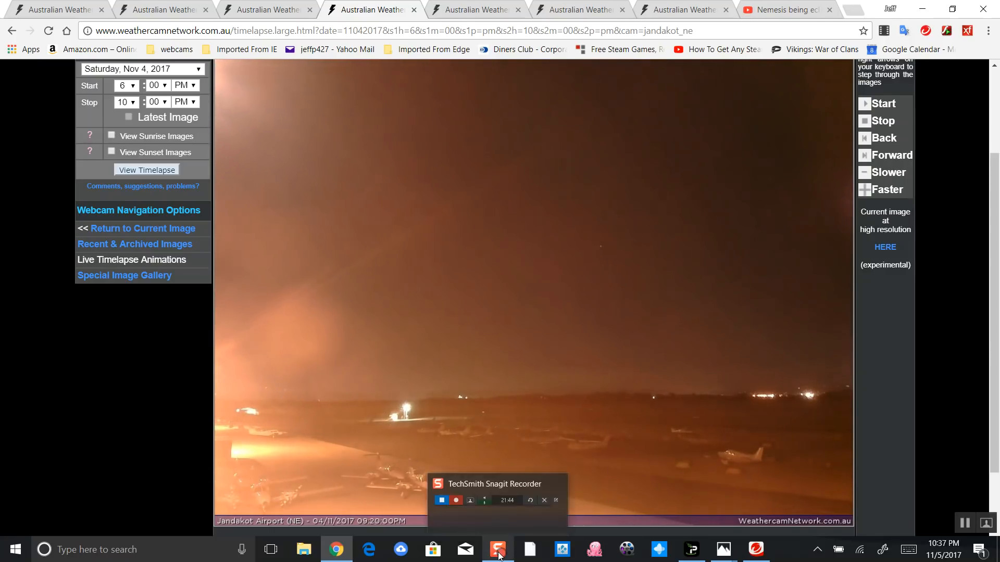